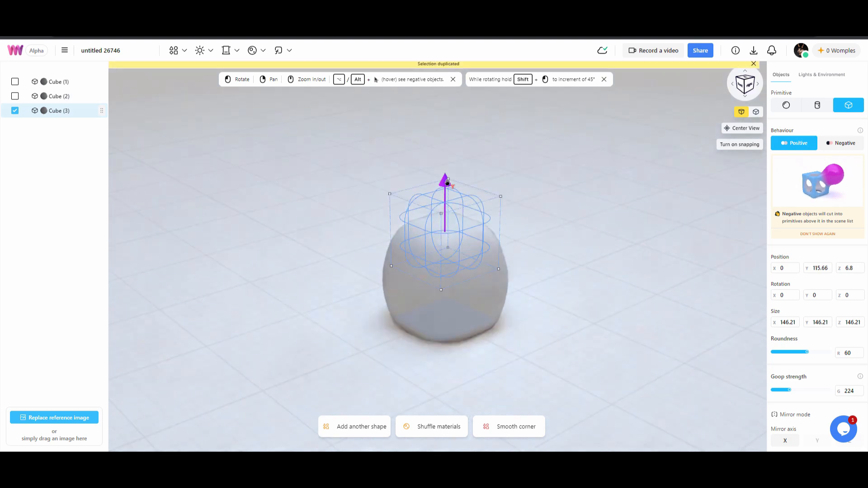
Pick a pink backdrop, select the smaller cutting cube, and slide it sideways into the blob.
{"action": "left_click", "coordinate": [840, 143]}
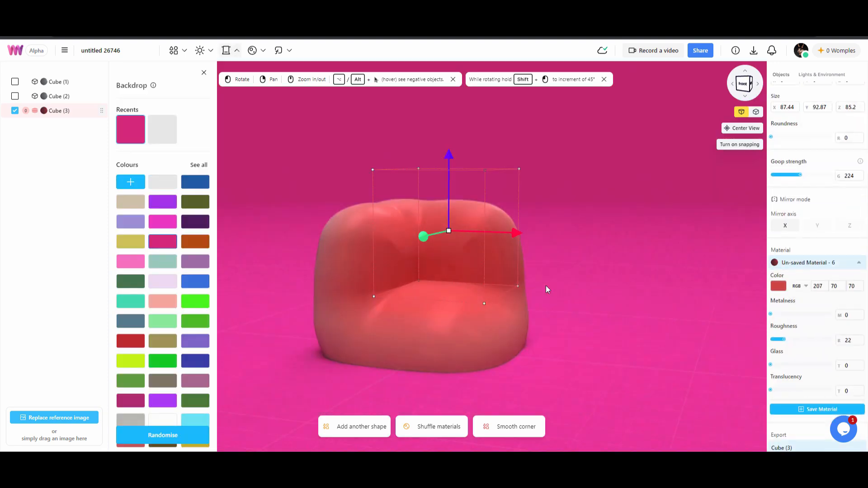
{"action": "left_click", "coordinate": [59, 96]}
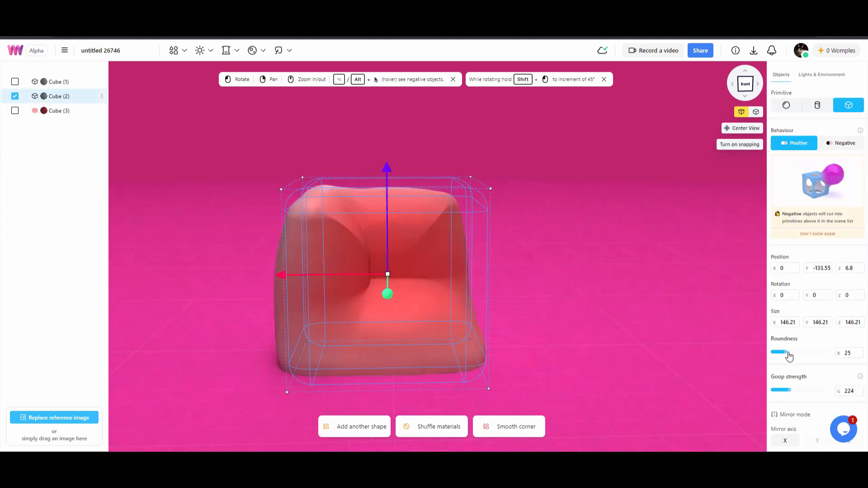
{"action": "left_click", "coordinate": [58, 81]}
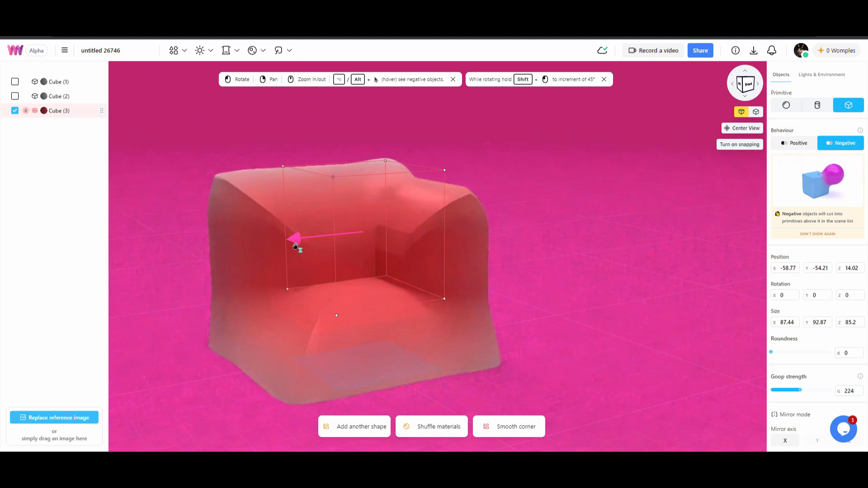
{"action": "left_click_drag", "start_coordinate": [802, 390], "coordinate": [793, 391]}
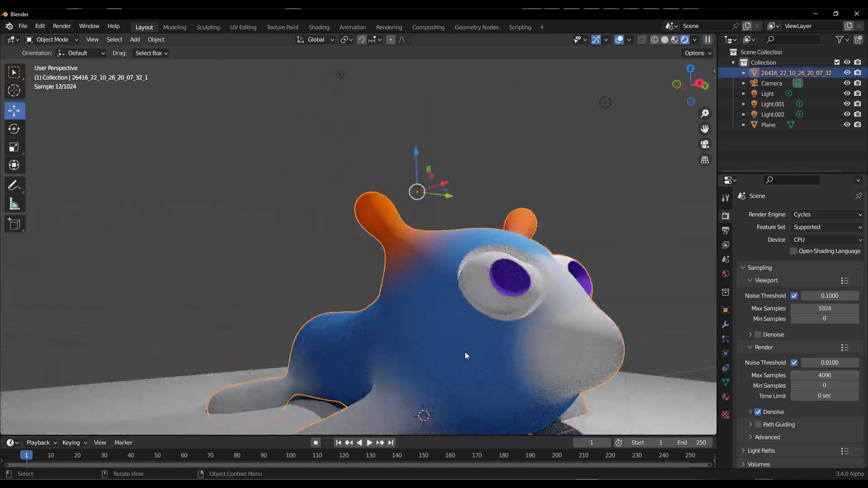
{"action": "left_click", "coordinate": [824, 214]}
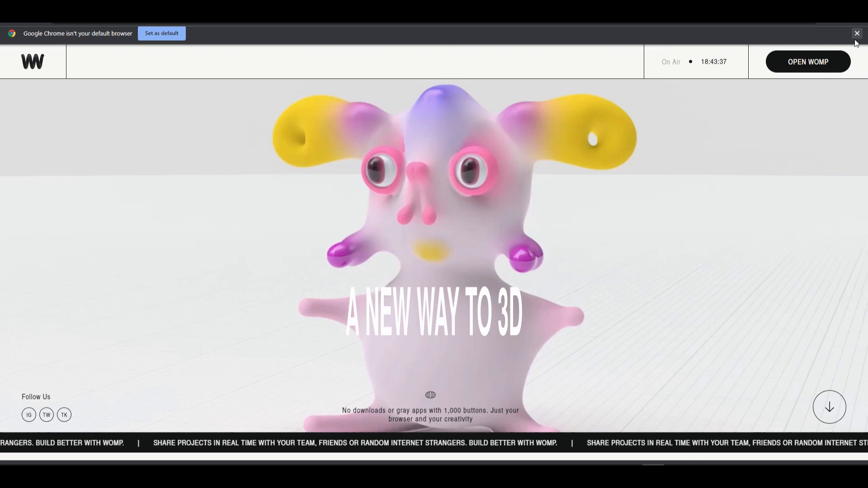
Launch the Womp app and show My Projects with its two saved projects.
{"action": "left_click", "coordinate": [808, 62]}
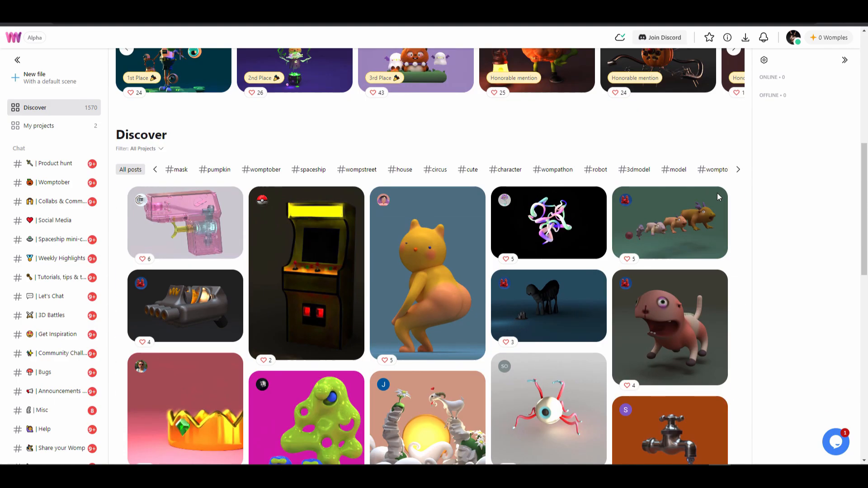
{"action": "mouse_move", "coordinate": [44, 429]}
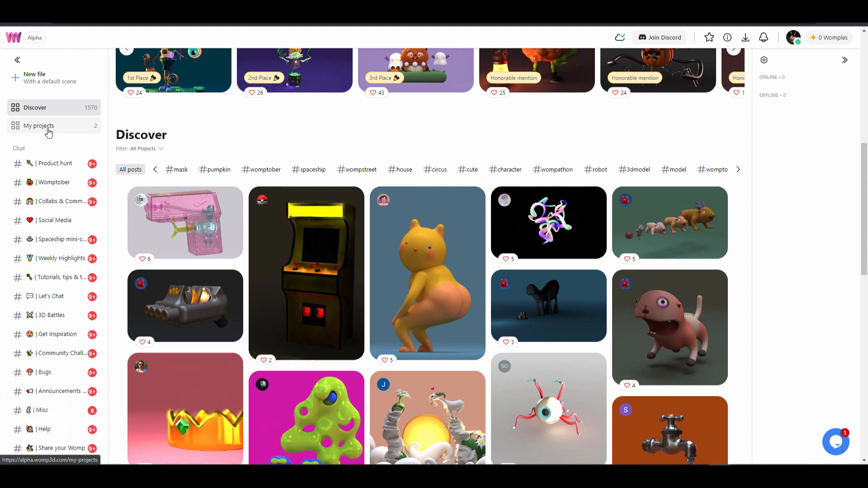
{"action": "left_click", "coordinate": [39, 125]}
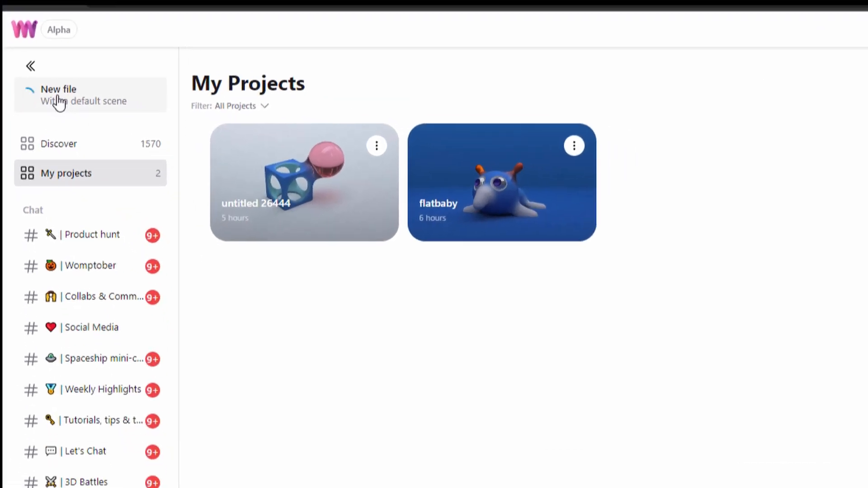
Start a new file with the default hollowed blue cube and pink glass sphere scene.
{"action": "left_click", "coordinate": [58, 94]}
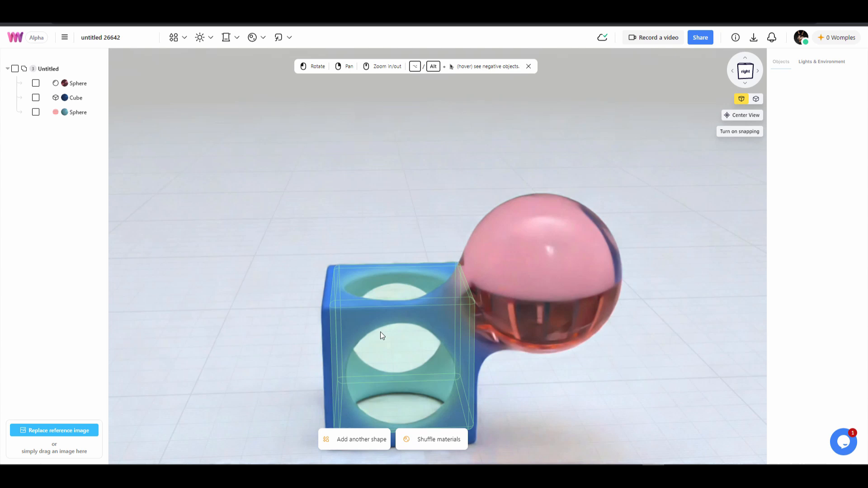
Set the backdrop to dark blue, browsing the shape, lighting, material and function panels.
{"action": "left_click", "coordinate": [822, 61]}
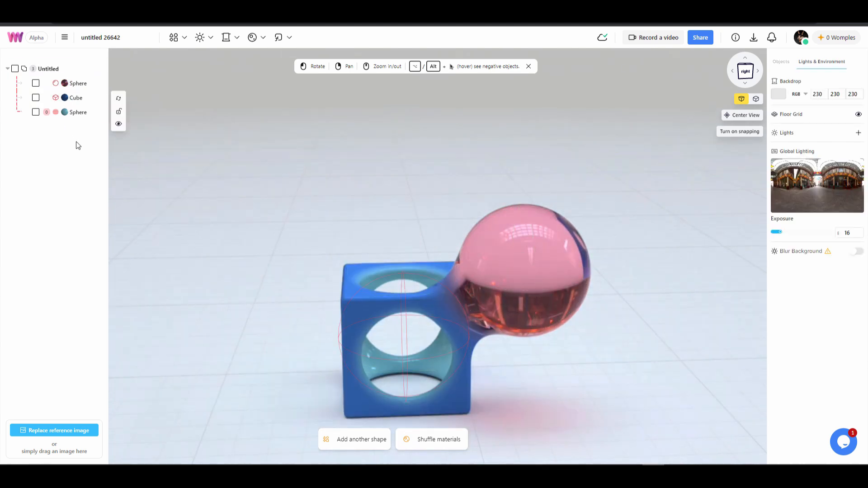
{"action": "left_click", "coordinate": [173, 37]}
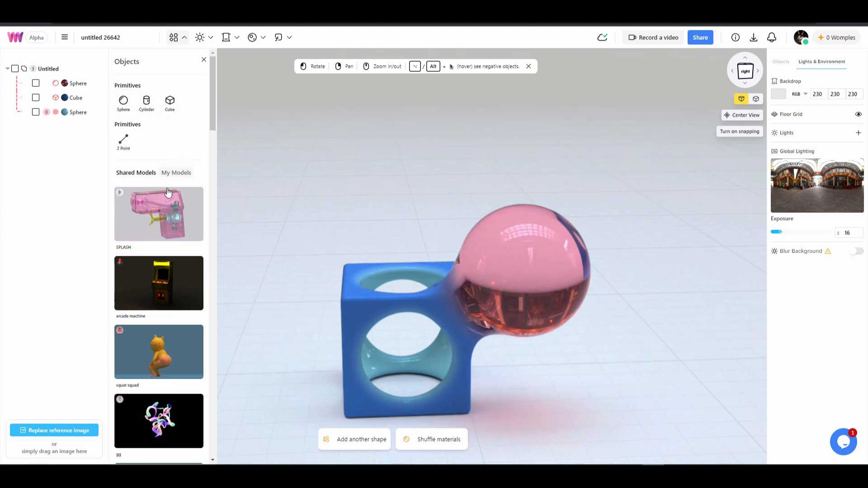
{"action": "mouse_move", "coordinate": [199, 37]}
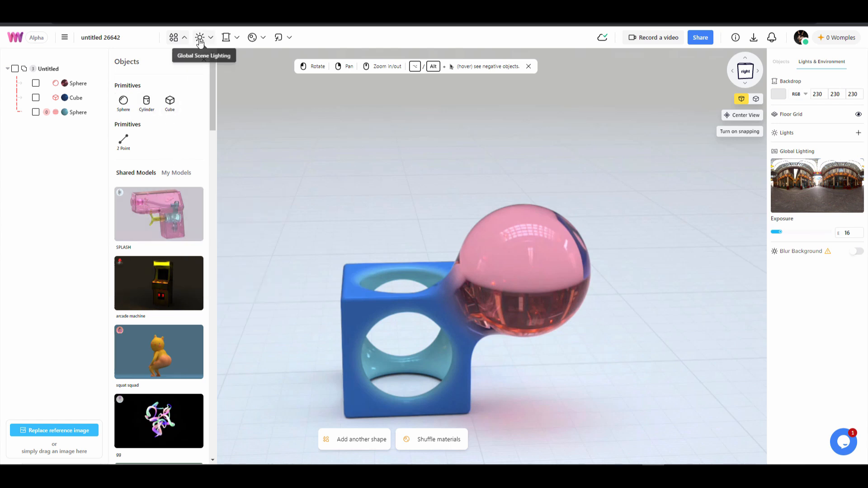
{"action": "left_click", "coordinate": [200, 37]}
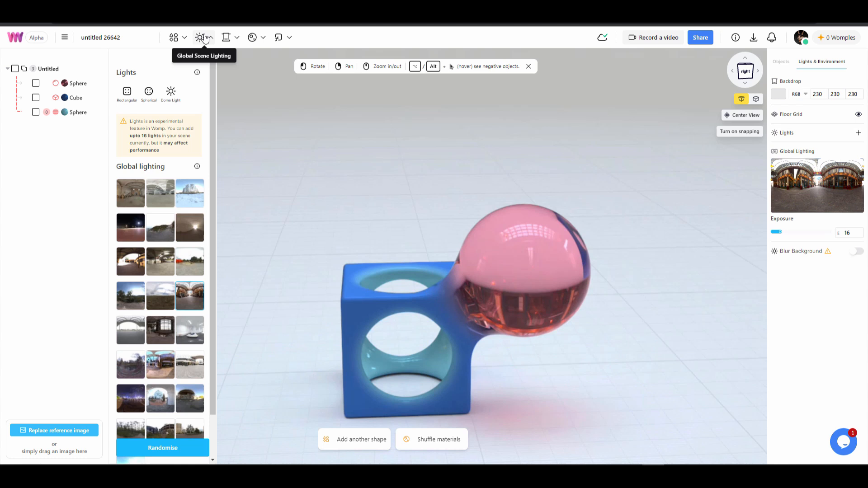
{"action": "left_click", "coordinate": [226, 37]}
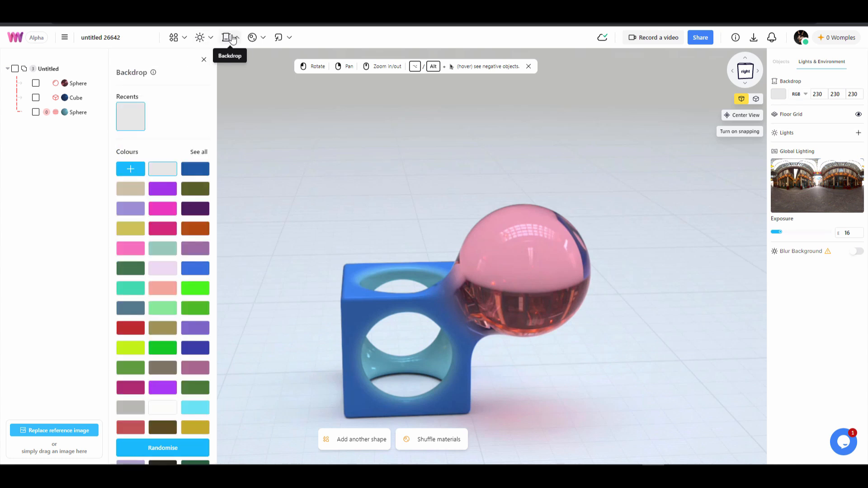
{"action": "left_click", "coordinate": [162, 188]}
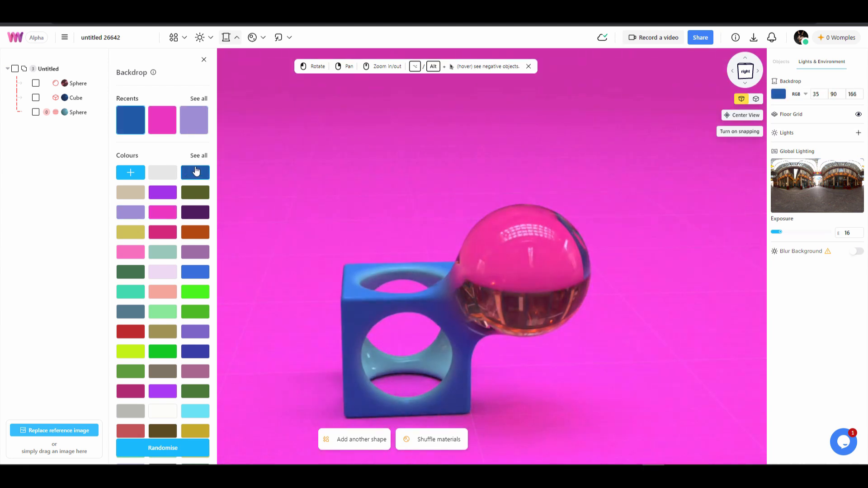
{"action": "left_click", "coordinate": [251, 37]}
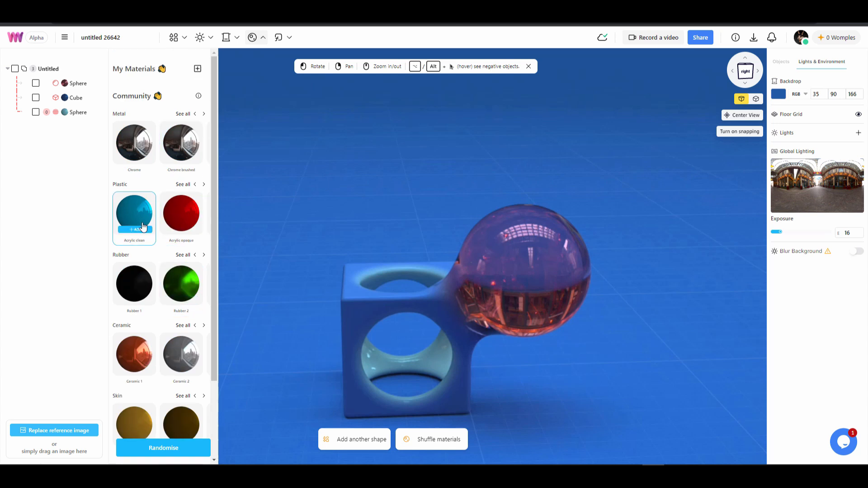
{"action": "left_click", "coordinate": [279, 37]}
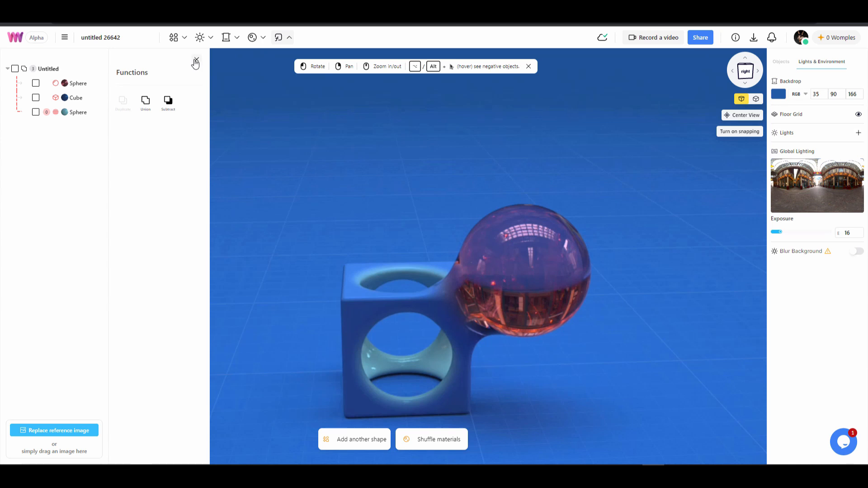
{"action": "left_click", "coordinate": [78, 112]}
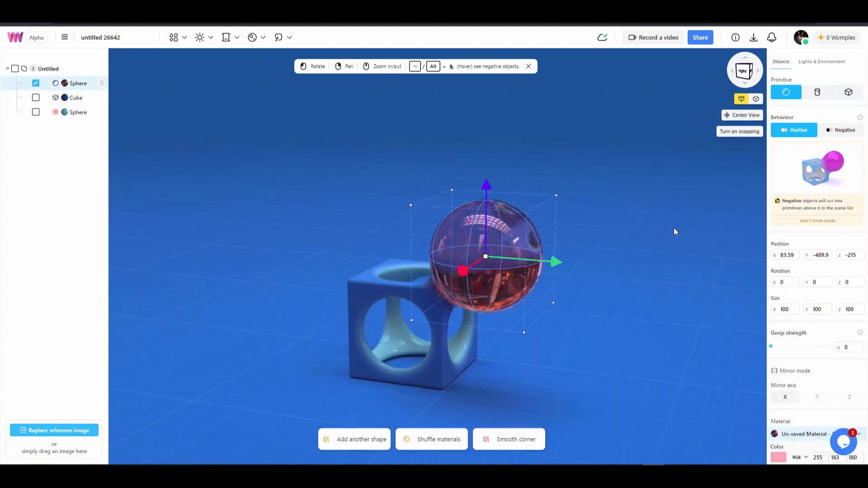
{"action": "mouse_move", "coordinate": [763, 86]}
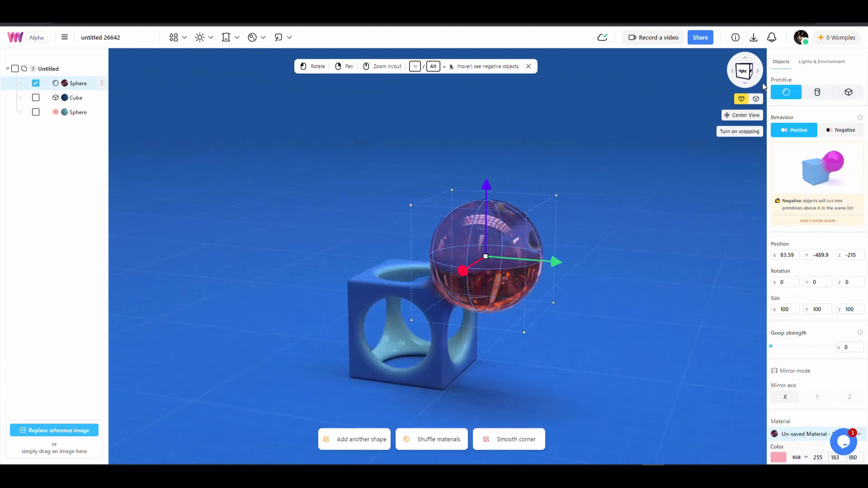
{"action": "left_click", "coordinate": [756, 99]}
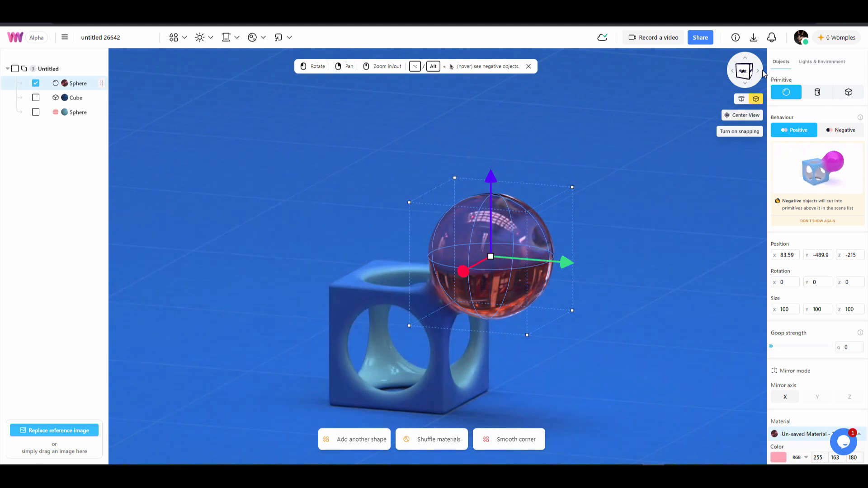
{"action": "left_click", "coordinate": [757, 72]}
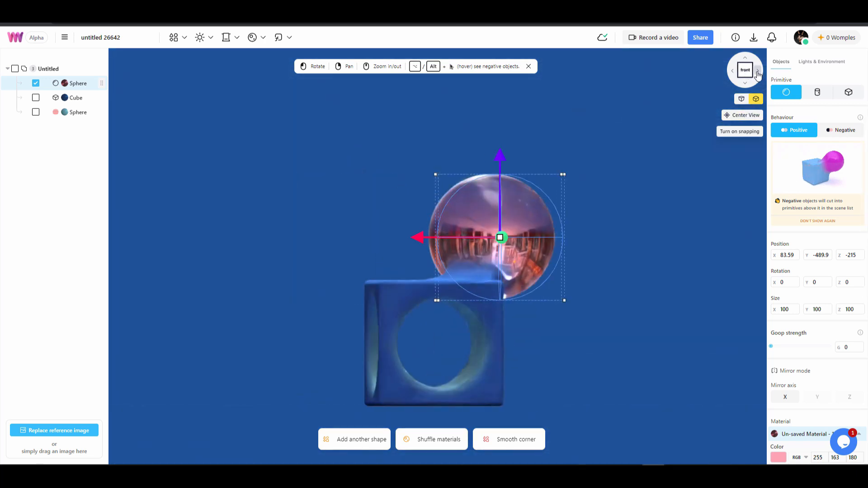
{"action": "left_click", "coordinate": [745, 69]}
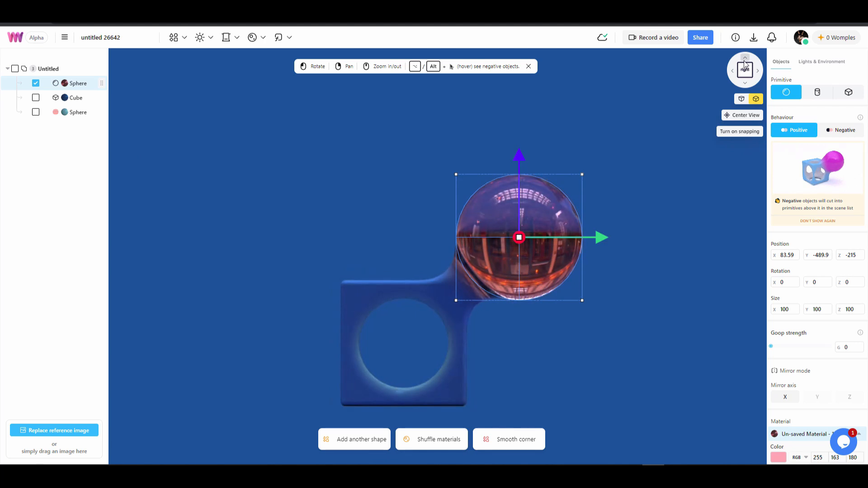
{"action": "left_click", "coordinate": [744, 69]}
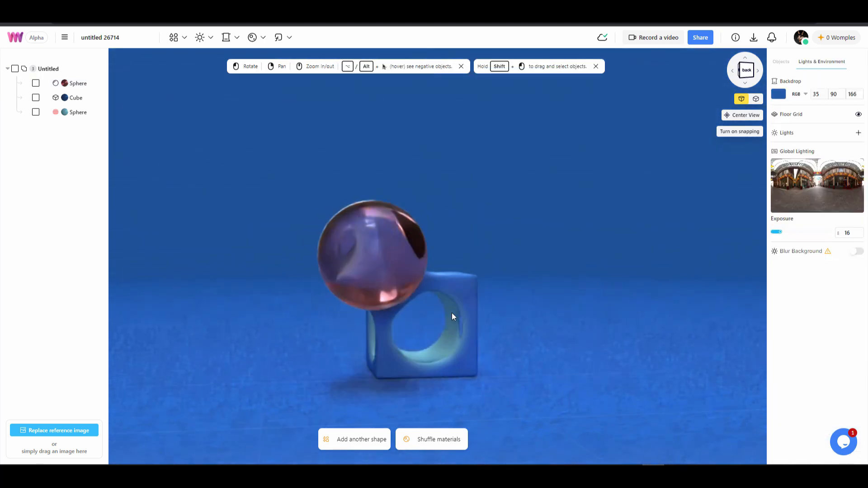
{"action": "left_click_drag", "start_coordinate": [453, 316], "coordinate": [520, 332]}
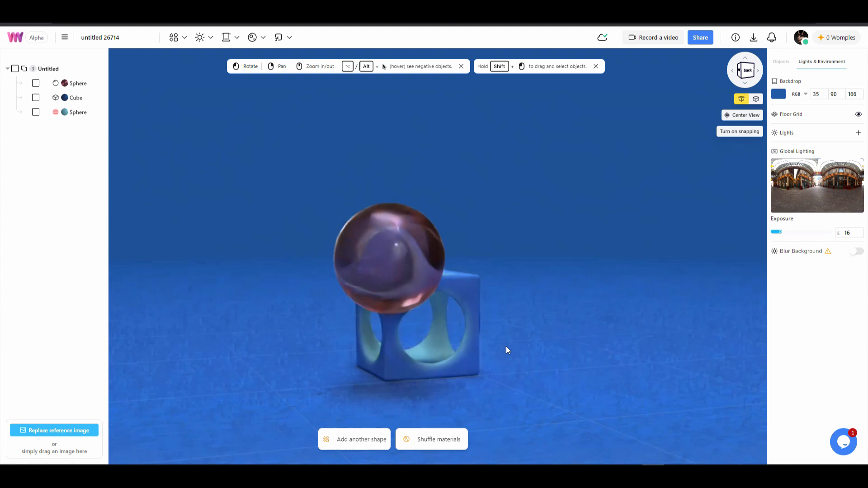
{"action": "left_click_drag", "start_coordinate": [507, 350], "coordinate": [541, 341]}
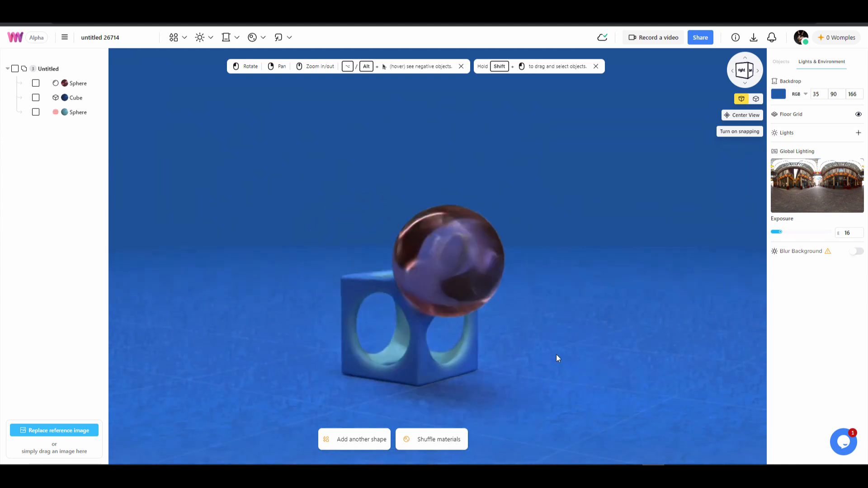
{"action": "right_click", "coordinate": [78, 83]}
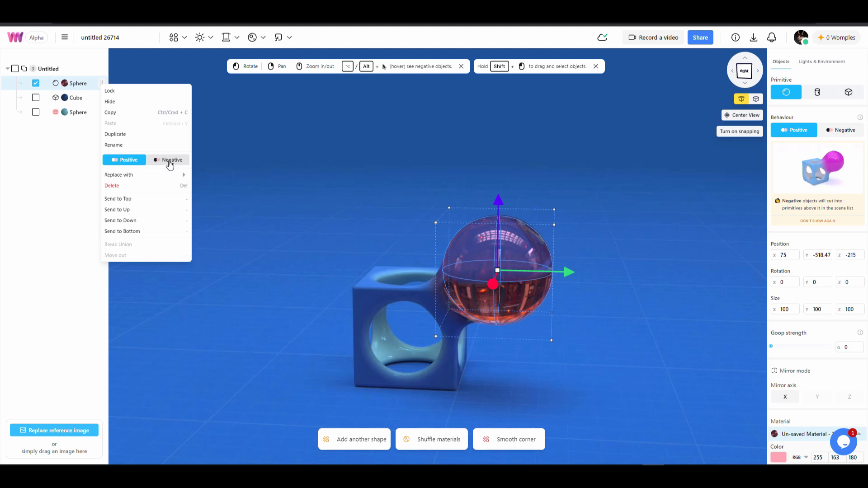
{"action": "left_click", "coordinate": [172, 160]}
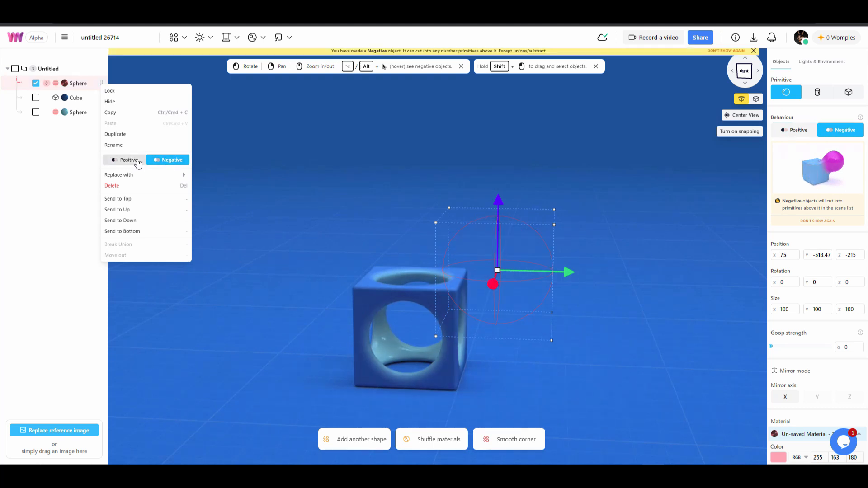
{"action": "left_click", "coordinate": [128, 160]}
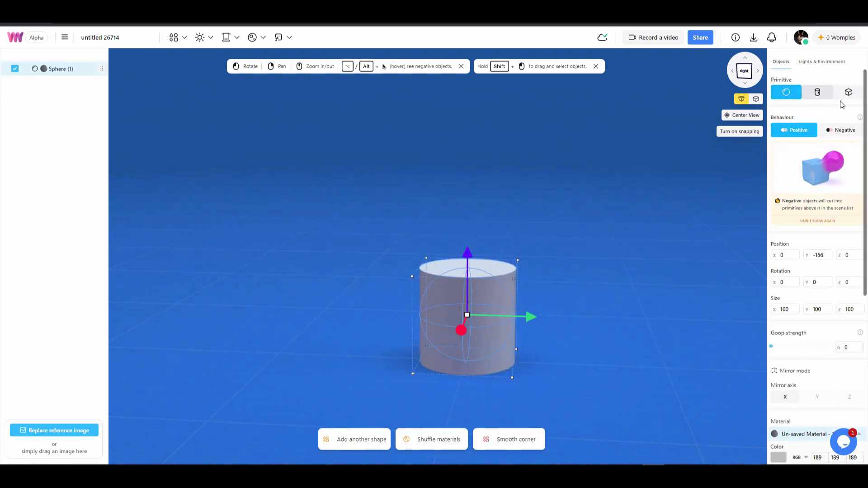
Switch the base shape's primitive to Cylinder and then back to Sphere.
{"action": "left_click", "coordinate": [817, 92]}
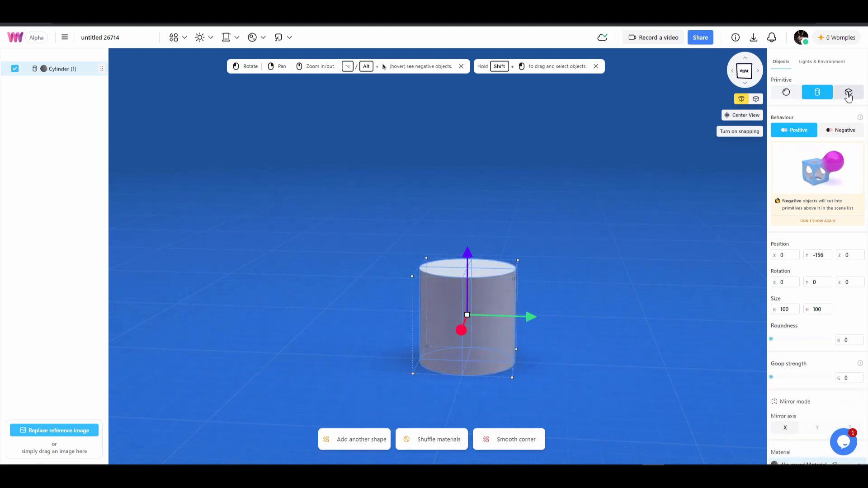
{"action": "left_click", "coordinate": [786, 92]}
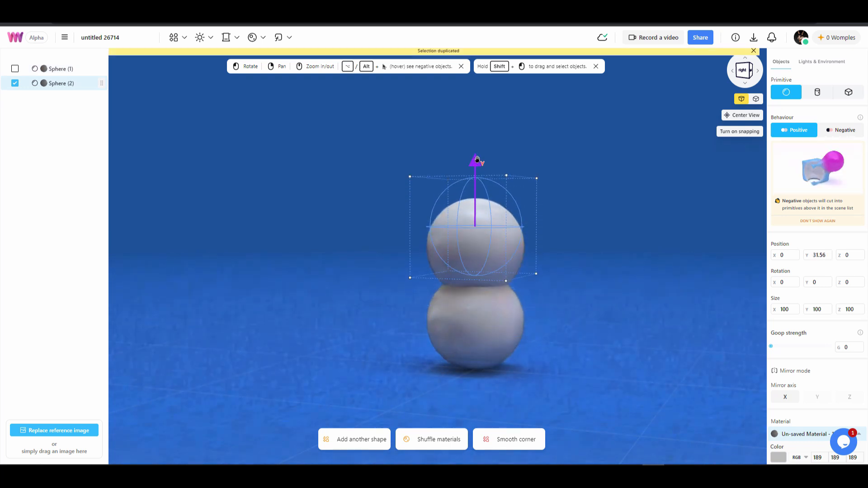
Raise the copied sphere, turn it into a cylinder, and stretch it taller.
{"action": "left_click_drag", "start_coordinate": [475, 161], "coordinate": [475, 229]}
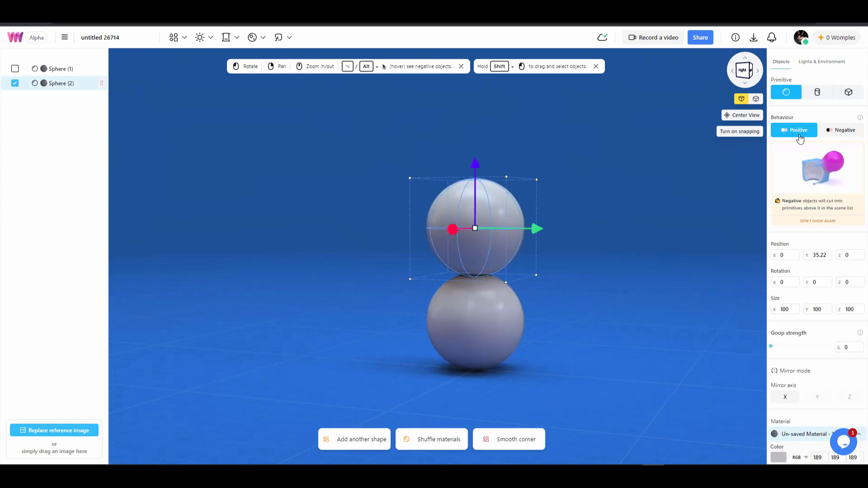
{"action": "left_click", "coordinate": [816, 92]}
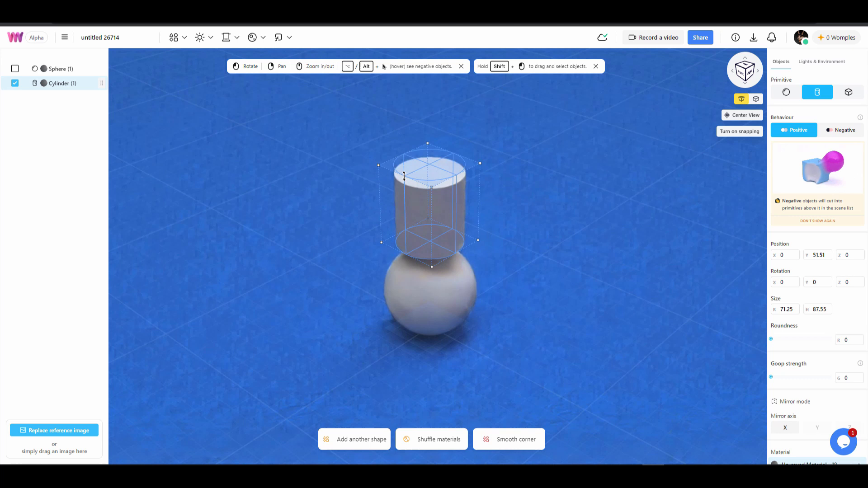
{"action": "left_click_drag", "start_coordinate": [426, 144], "coordinate": [427, 114]}
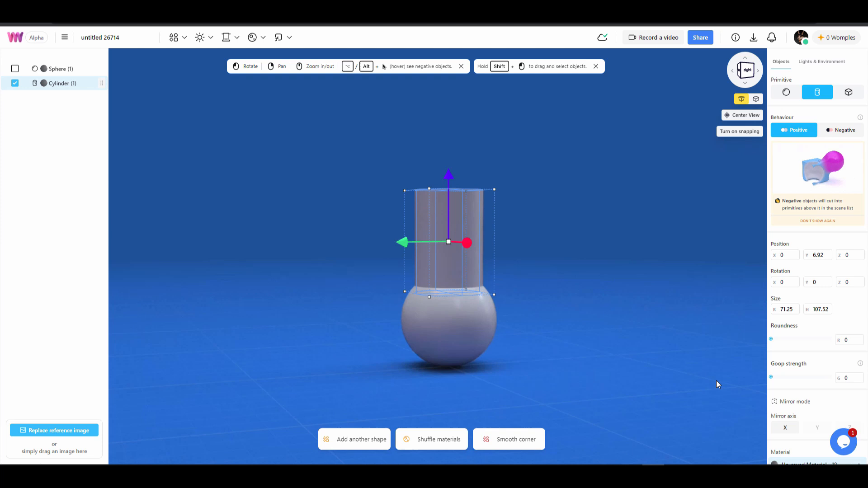
Raise Goop strength to about 245 to blend a smooth vase, then lengthen the neck.
{"action": "left_click_drag", "start_coordinate": [771, 377], "coordinate": [778, 377]}
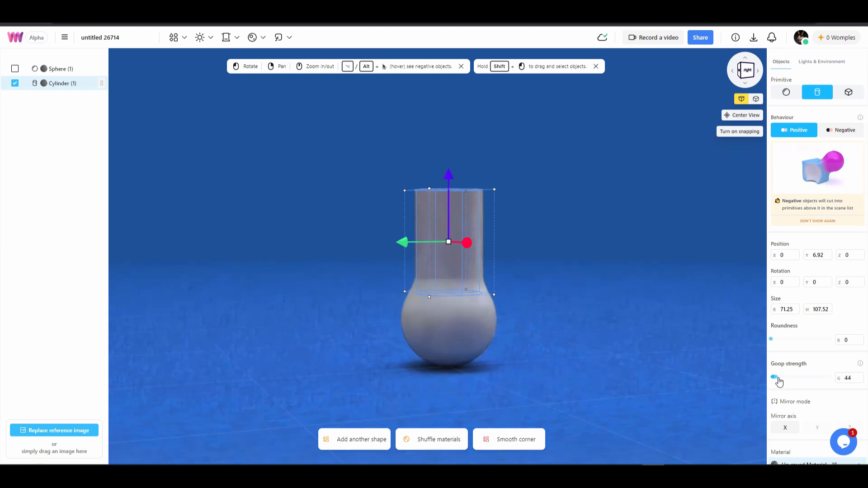
{"action": "left_click_drag", "start_coordinate": [774, 377], "coordinate": [790, 377]}
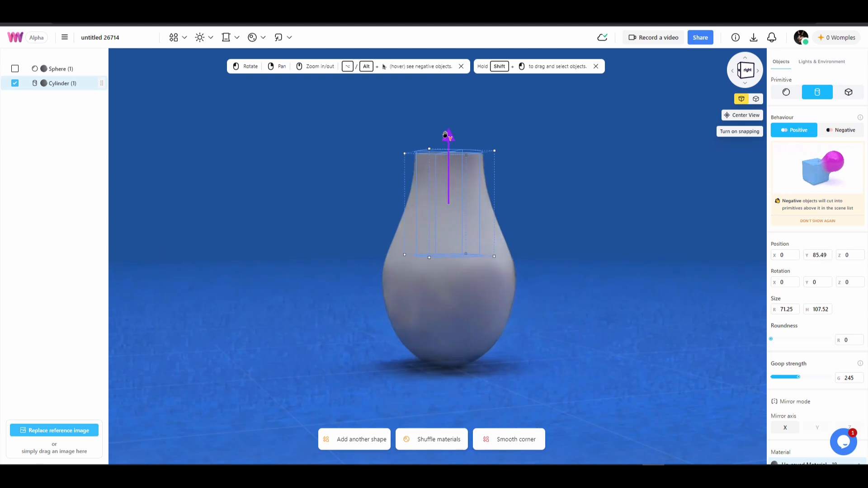
{"action": "left_click_drag", "start_coordinate": [448, 136], "coordinate": [448, 163]}
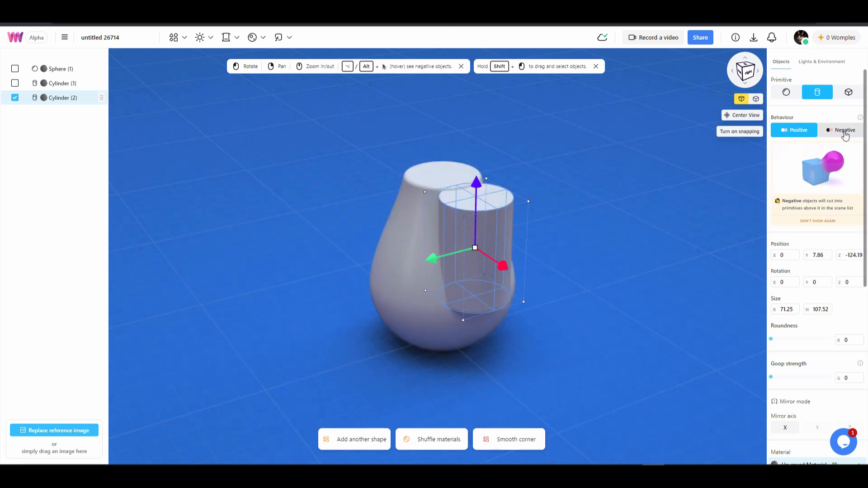
Set the new cylinder to Negative, move it into the vase top, and adjust it.
{"action": "left_click", "coordinate": [844, 130]}
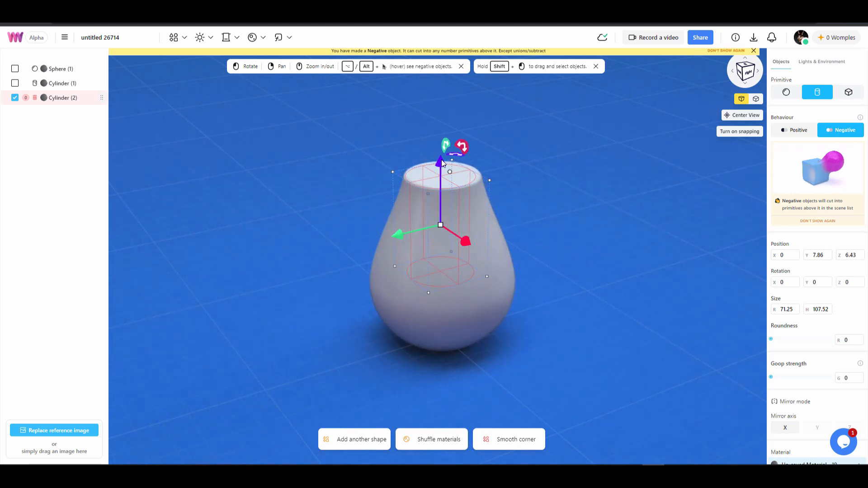
{"action": "left_click_drag", "start_coordinate": [439, 155], "coordinate": [440, 116]}
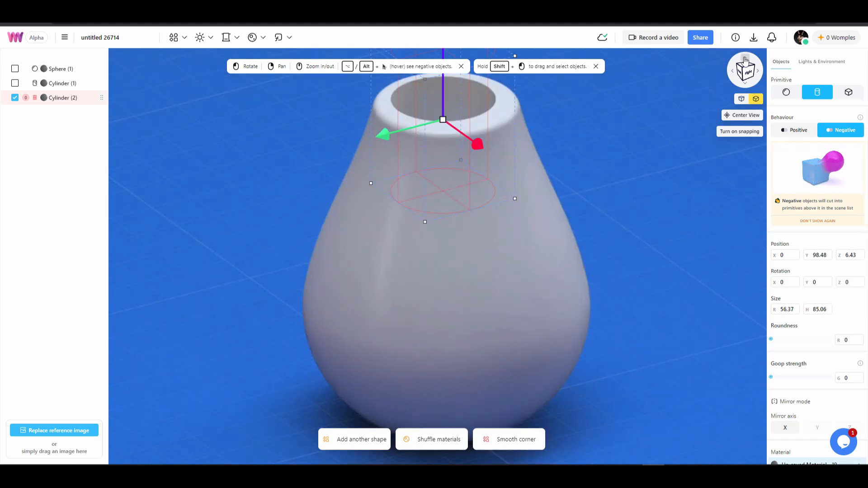
{"action": "left_click", "coordinate": [745, 55]}
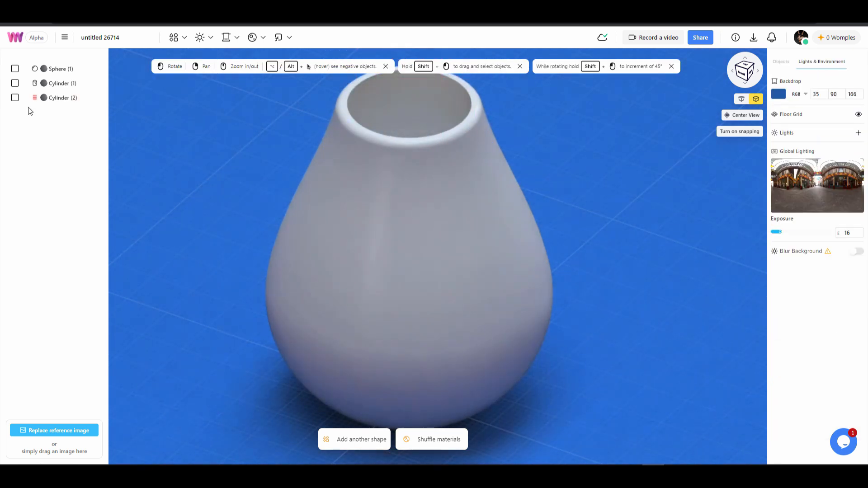
{"action": "left_click", "coordinate": [62, 83]}
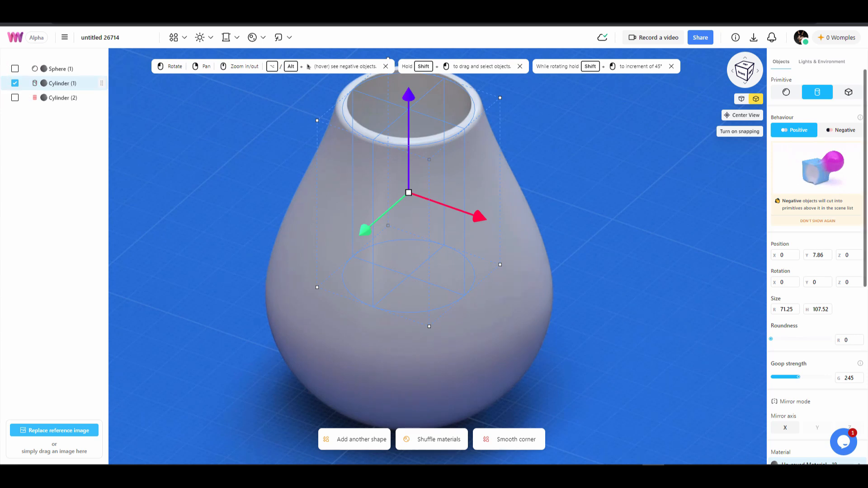
{"action": "left_click_drag", "start_coordinate": [797, 377], "coordinate": [785, 377]}
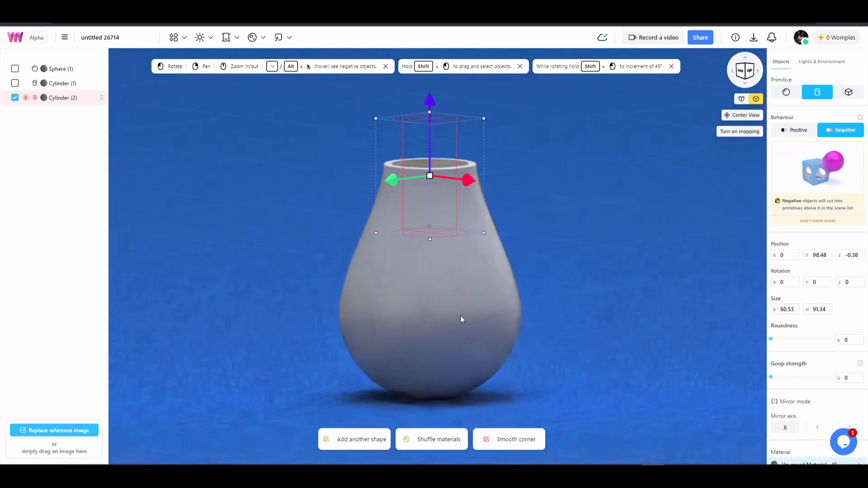
Give the base sphere about half roughness and the red opaque acrylic material.
{"action": "left_click", "coordinate": [57, 68]}
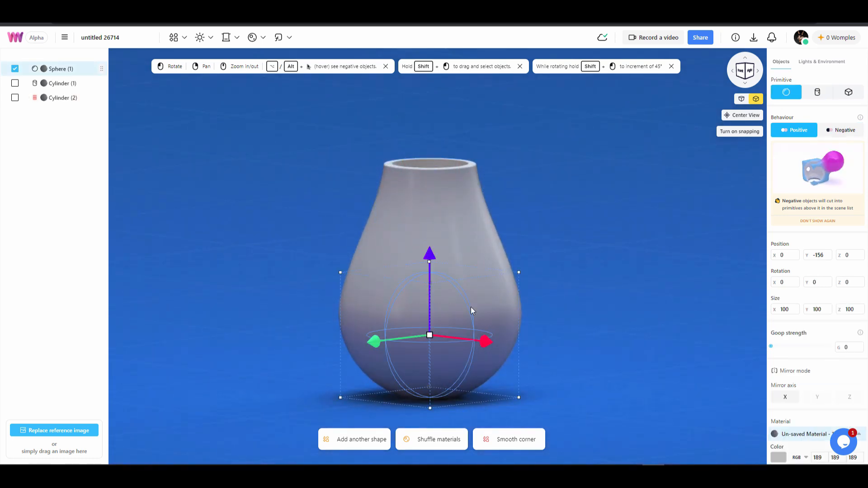
{"action": "scroll", "scroll_direction": "down", "scroll_amount": 3}
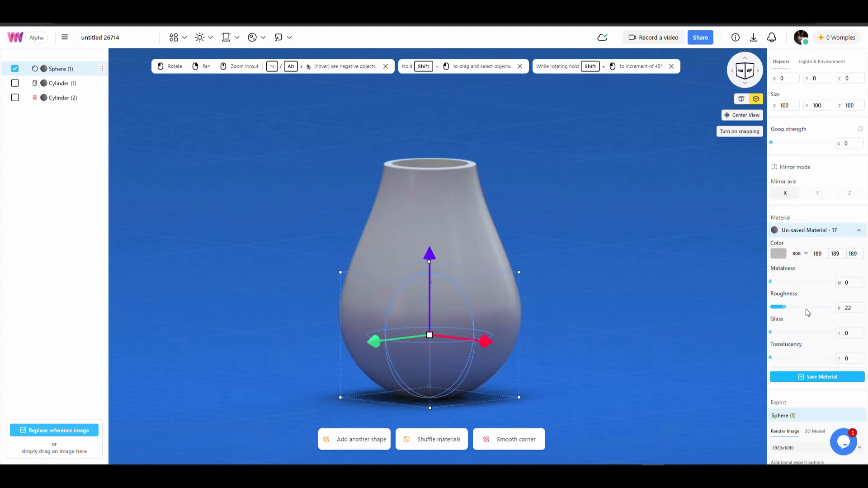
{"action": "mouse_move", "coordinate": [792, 288]}
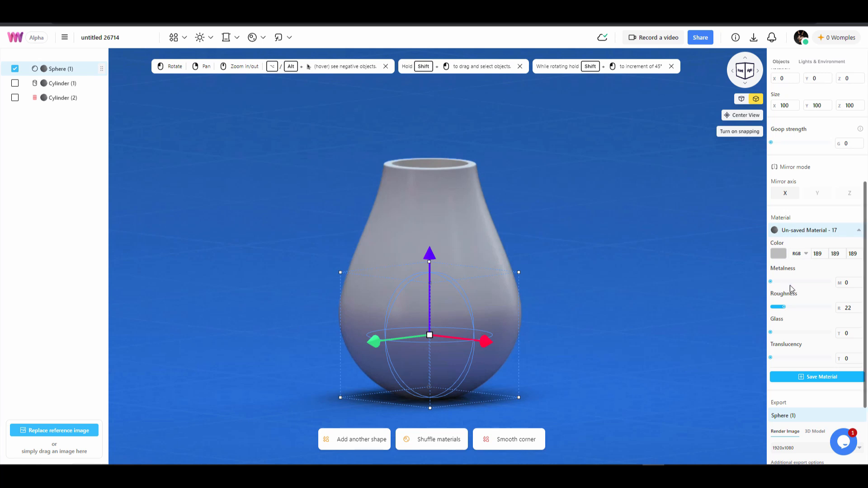
{"action": "left_click_drag", "start_coordinate": [781, 307], "coordinate": [833, 307]}
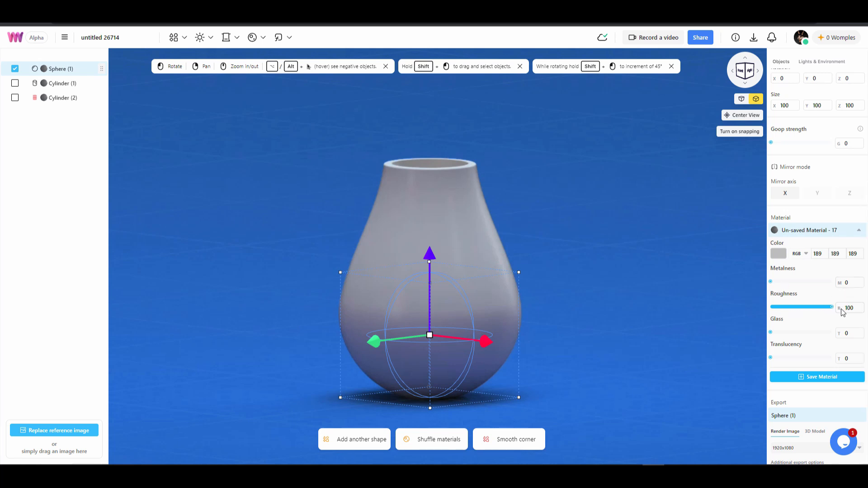
{"action": "left_click_drag", "start_coordinate": [833, 307], "coordinate": [800, 306]}
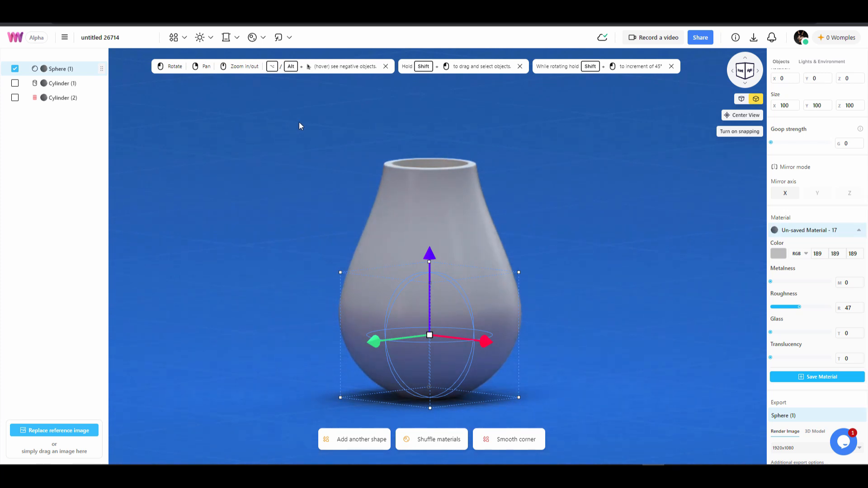
{"action": "left_click", "coordinate": [252, 38]}
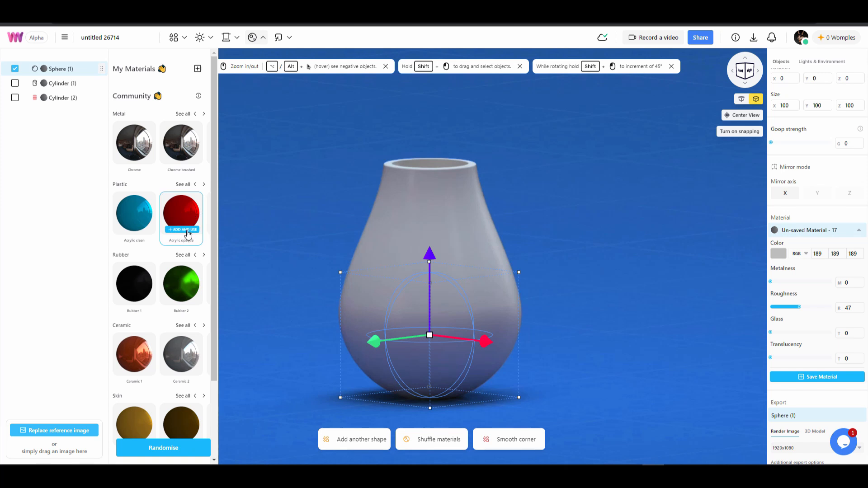
{"action": "left_click", "coordinate": [181, 230]}
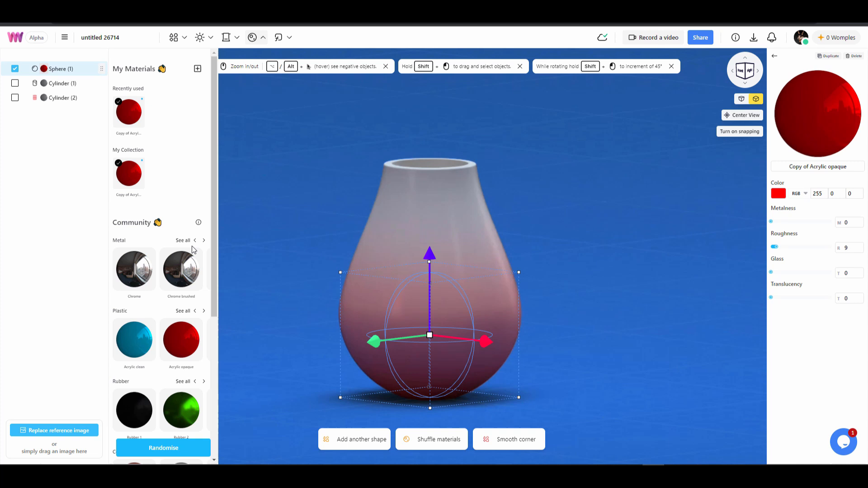
Apply the clean acrylic material to the vase's upper cylinder.
{"action": "left_click", "coordinate": [63, 83]}
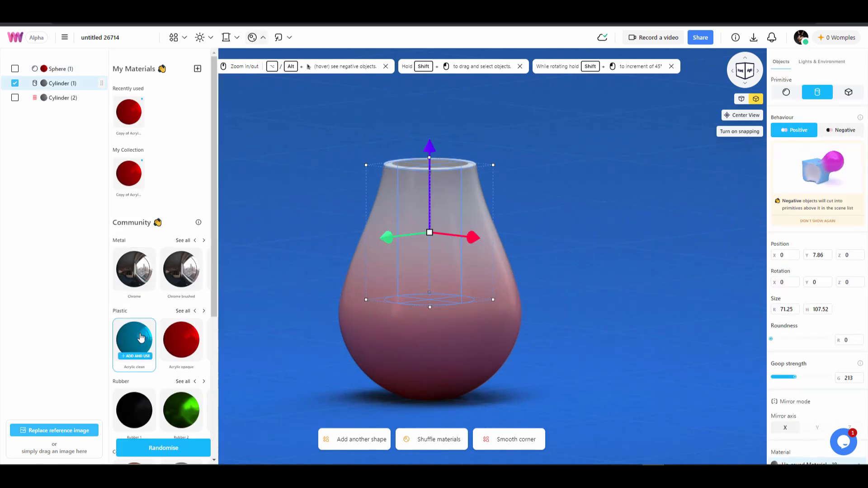
{"action": "scroll", "scroll_direction": "down", "scroll_amount": 3}
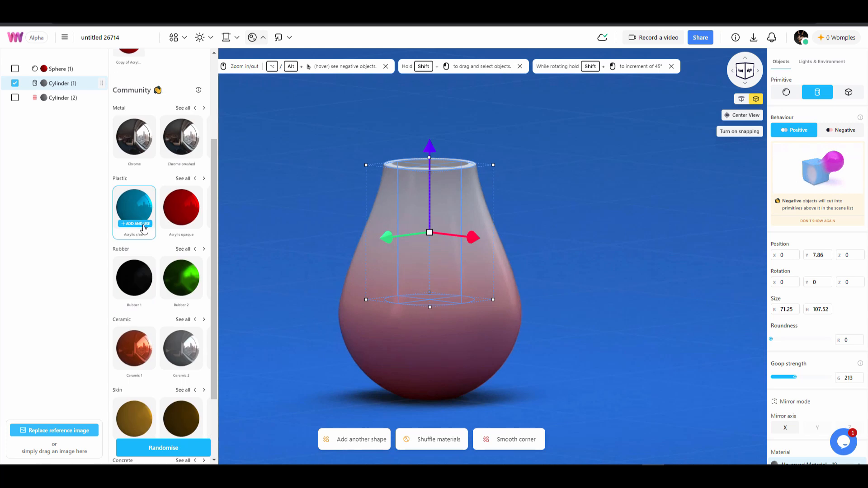
{"action": "left_click", "coordinate": [134, 223]}
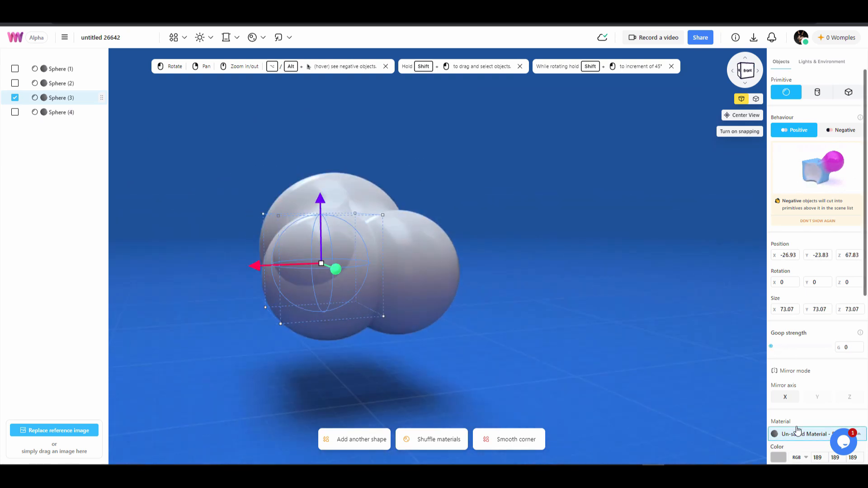
Set a shape's Behaviour to Negative, then add a cylinder and move it into position.
{"action": "left_click", "coordinate": [840, 130]}
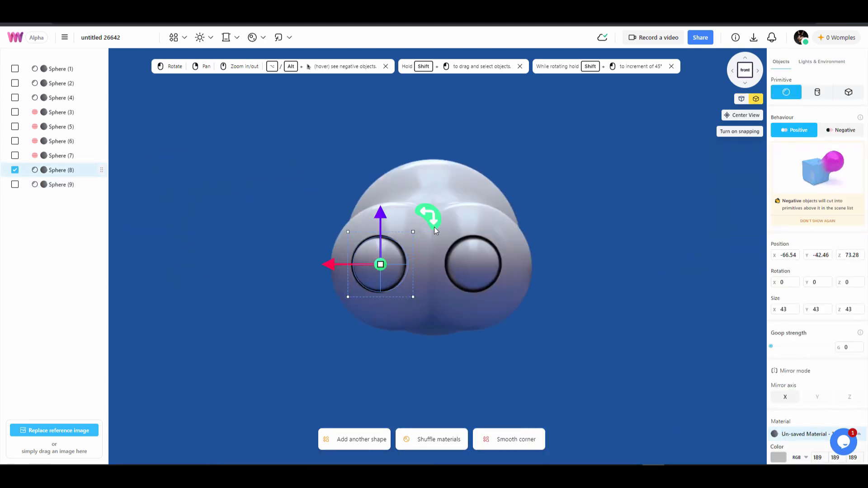
{"action": "left_click", "coordinate": [817, 92]}
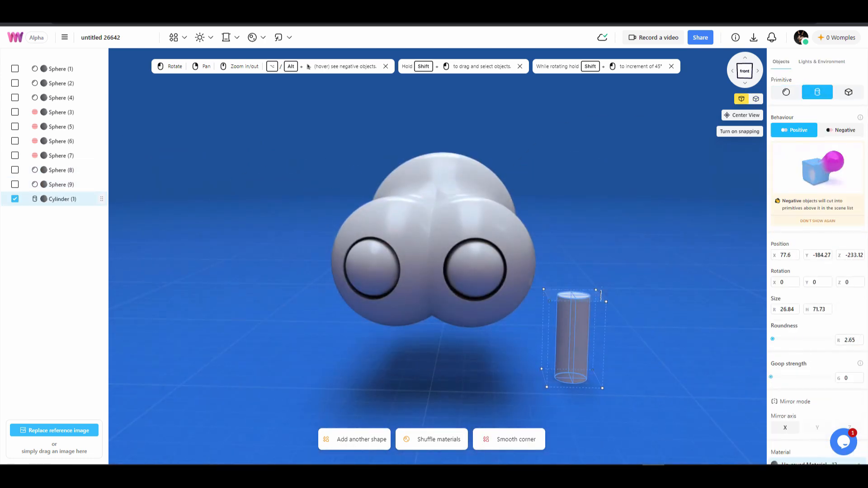
{"action": "left_click_drag", "start_coordinate": [604, 299], "coordinate": [631, 260]}
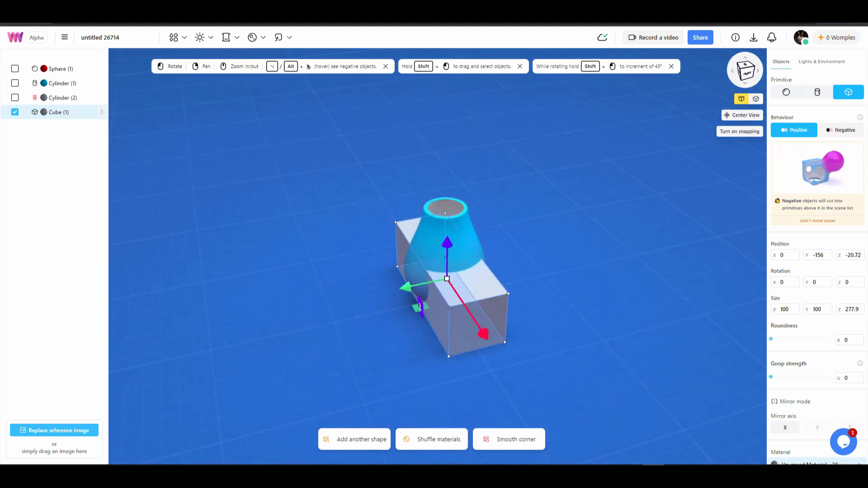
Make the box a negative cutter and move it lower beneath the vase.
{"action": "left_click", "coordinate": [840, 130]}
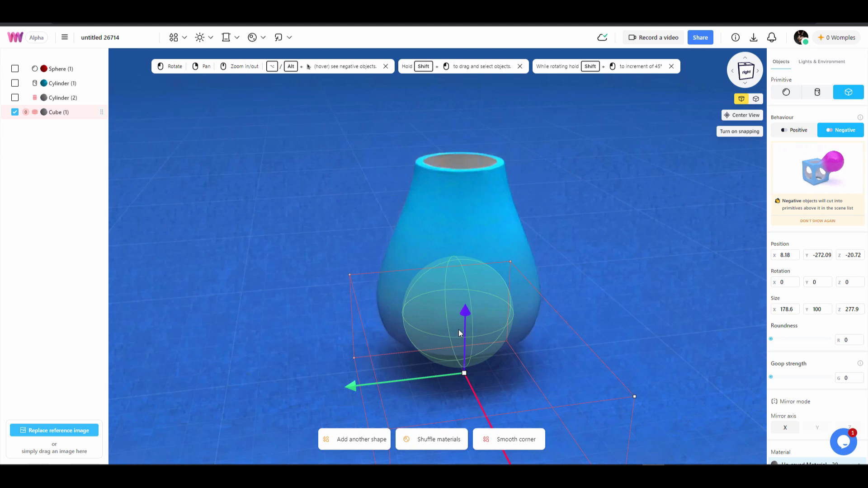
{"action": "left_click_drag", "start_coordinate": [465, 315], "coordinate": [467, 199]}
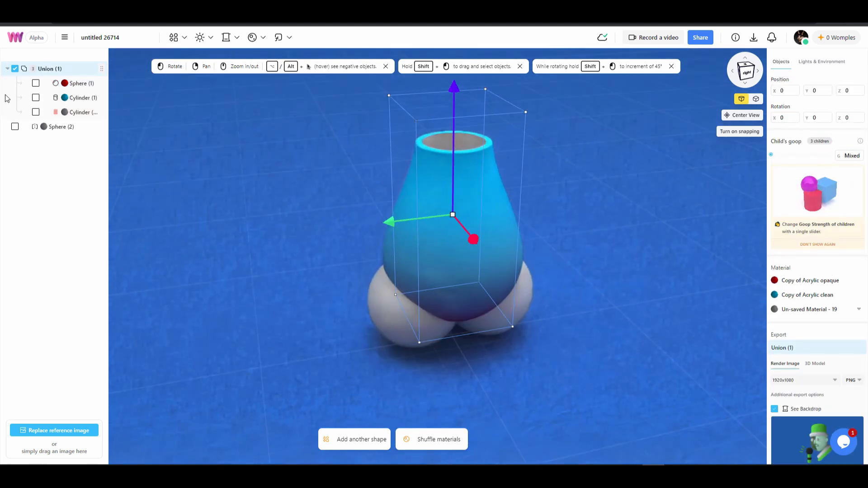
Rename Union (1) to vase, add small X-mirrored eye spheres on its face, and add a base sphere.
{"action": "double_click", "coordinate": [49, 68]}
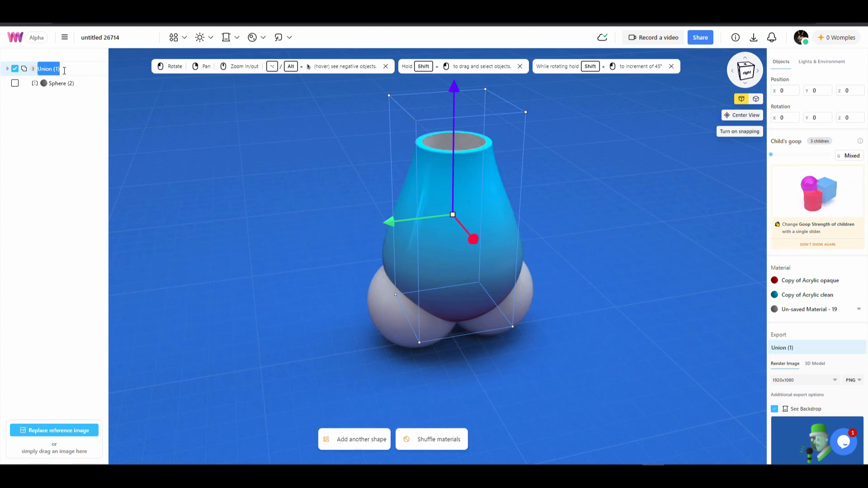
{"action": "left_click", "coordinate": [61, 83]}
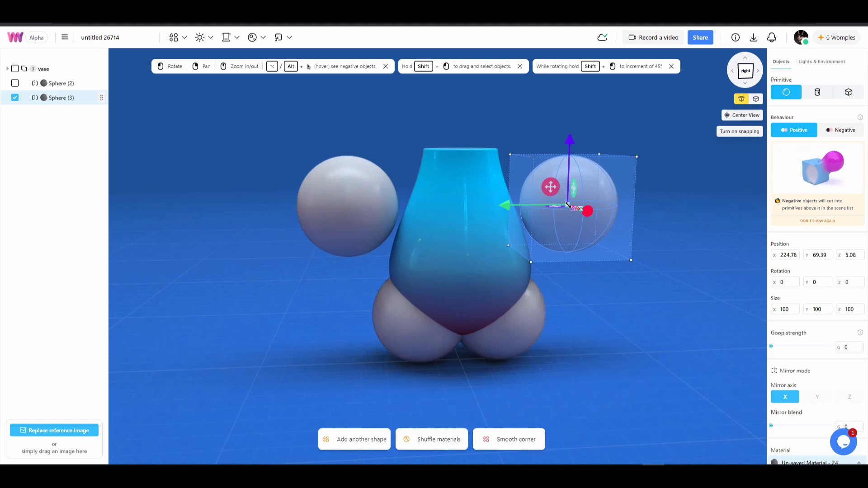
{"action": "left_click_drag", "start_coordinate": [551, 206], "coordinate": [462, 212]}
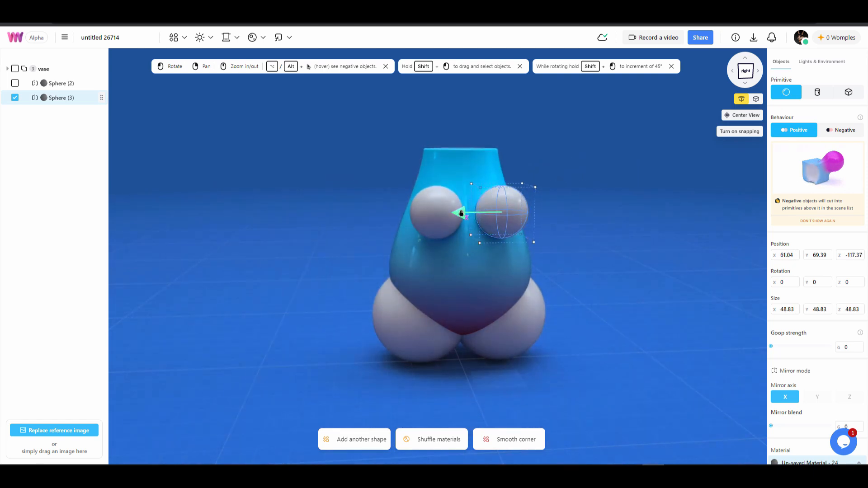
{"action": "left_click_drag", "start_coordinate": [498, 212], "coordinate": [448, 213]}
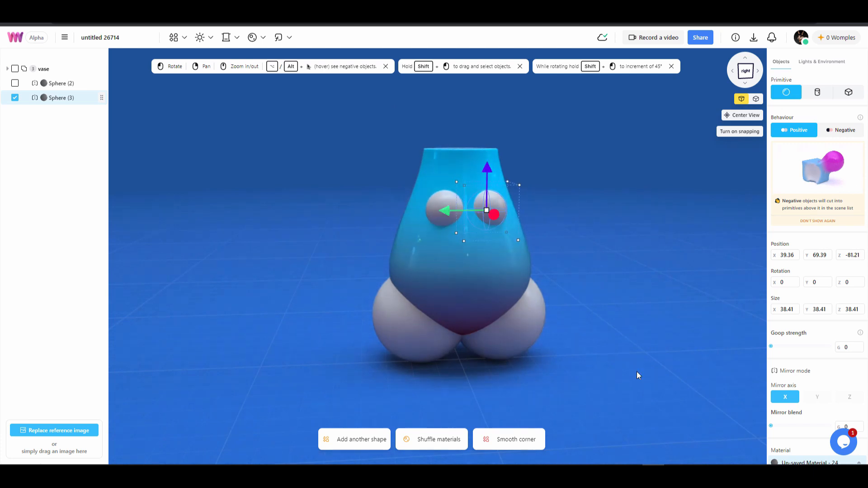
{"action": "left_click", "coordinate": [817, 92]}
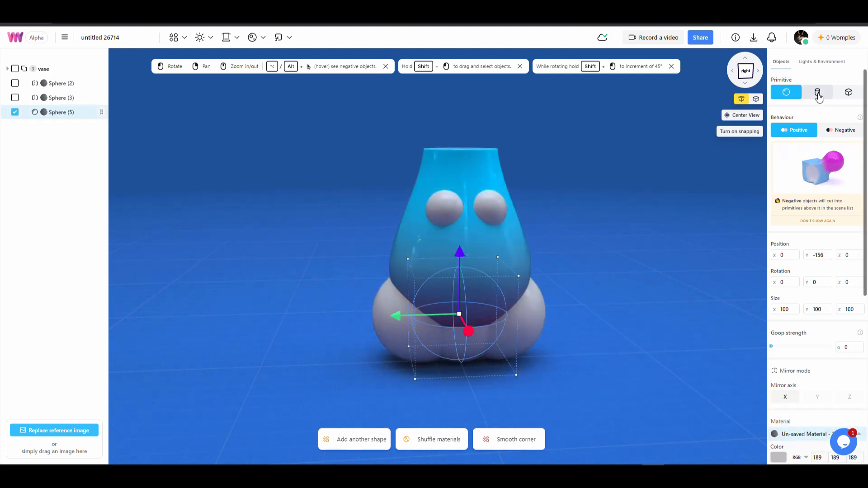
Change the new sphere into a cylinder and rotate it 90° sideways like a wheel.
{"action": "left_click", "coordinate": [817, 91]}
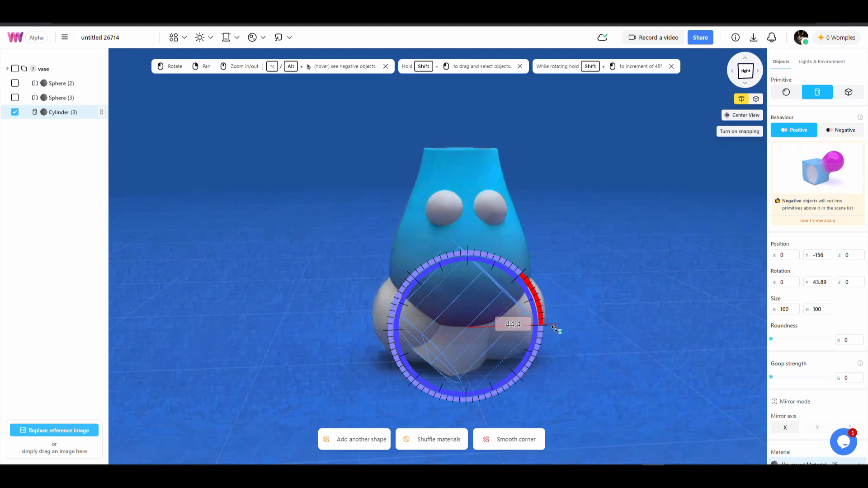
{"action": "left_click_drag", "start_coordinate": [554, 327], "coordinate": [424, 365]}
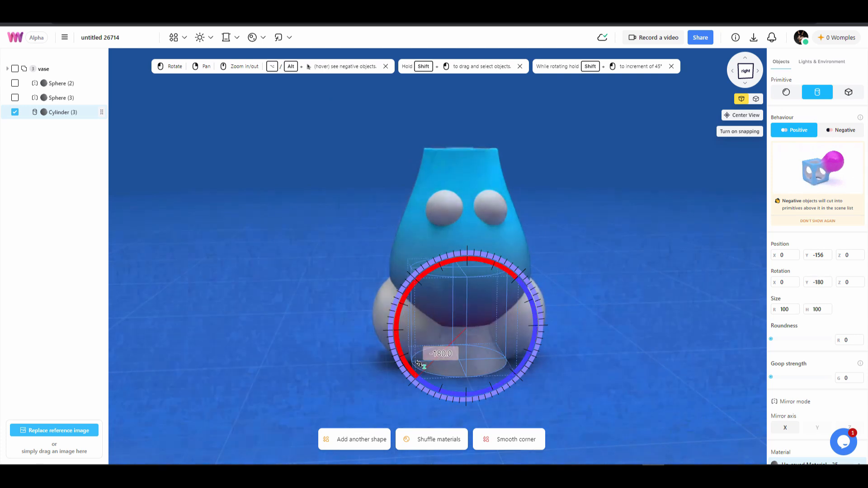
{"action": "left_click_drag", "start_coordinate": [421, 366], "coordinate": [501, 268]}
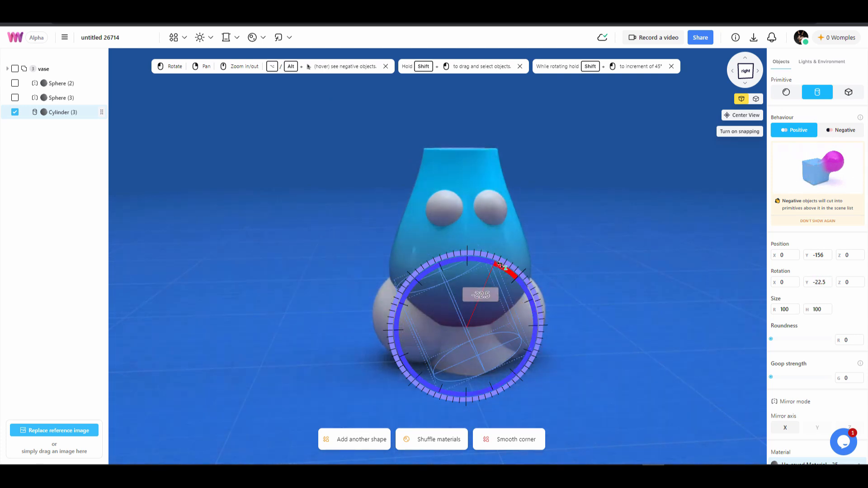
{"action": "left_click_drag", "start_coordinate": [501, 269], "coordinate": [471, 269]}
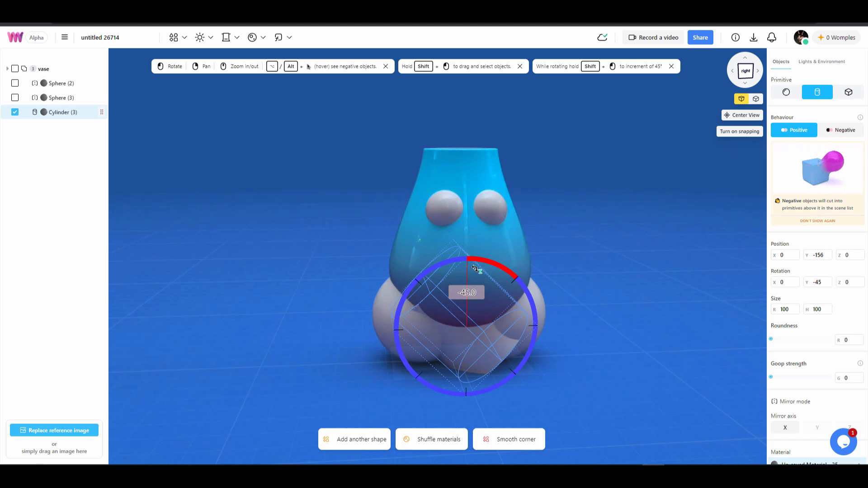
{"action": "left_click_drag", "start_coordinate": [474, 269], "coordinate": [560, 343]}
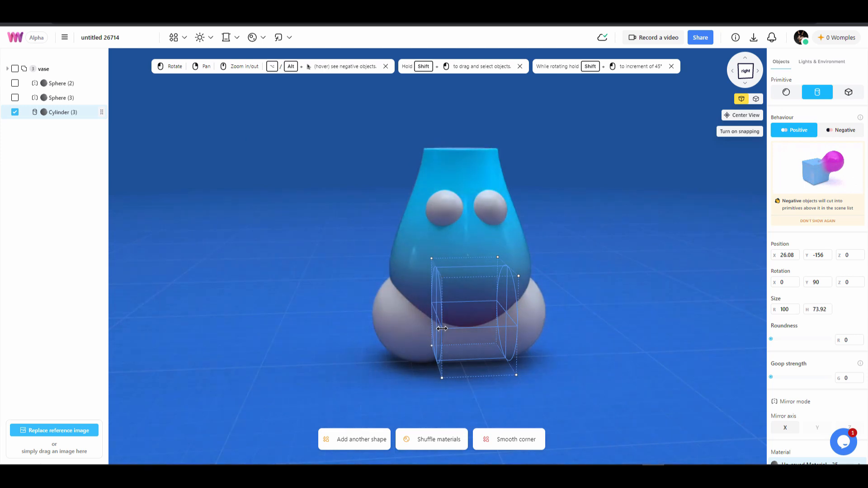
Narrow the cylinder to a thin slab and set its Behaviour to Negative.
{"action": "left_click_drag", "start_coordinate": [443, 328], "coordinate": [517, 326]}
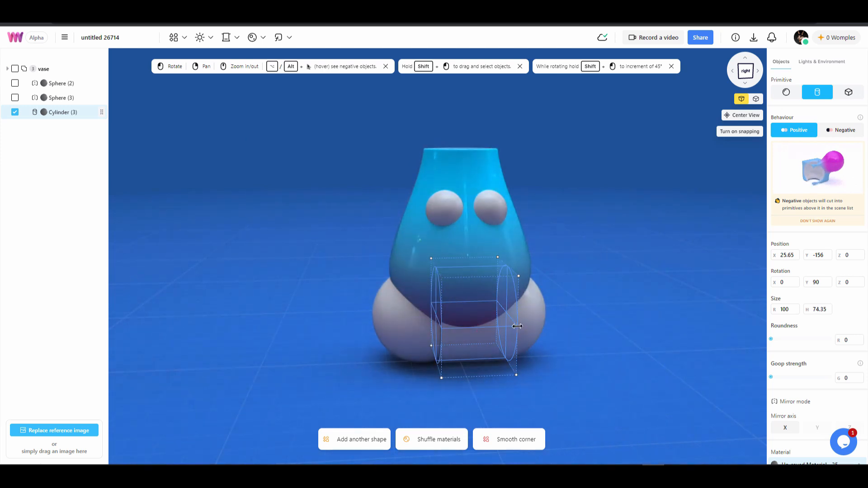
{"action": "left_click_drag", "start_coordinate": [517, 326], "coordinate": [493, 326]}
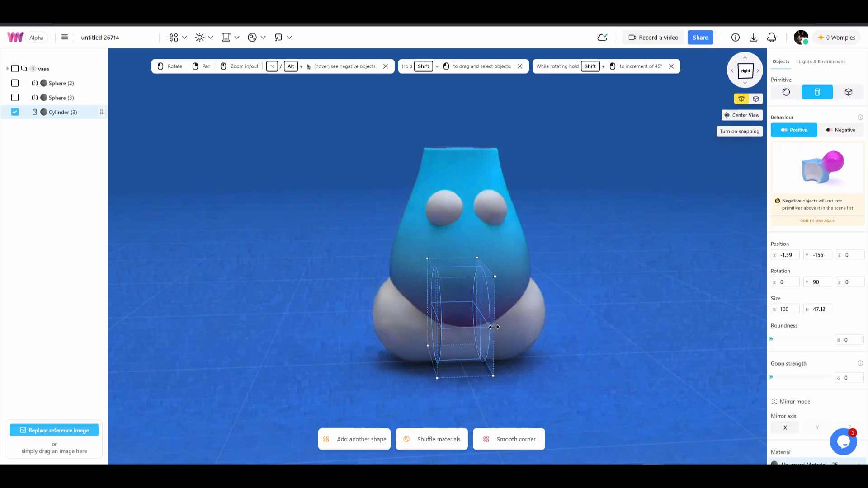
{"action": "left_click", "coordinate": [843, 130]}
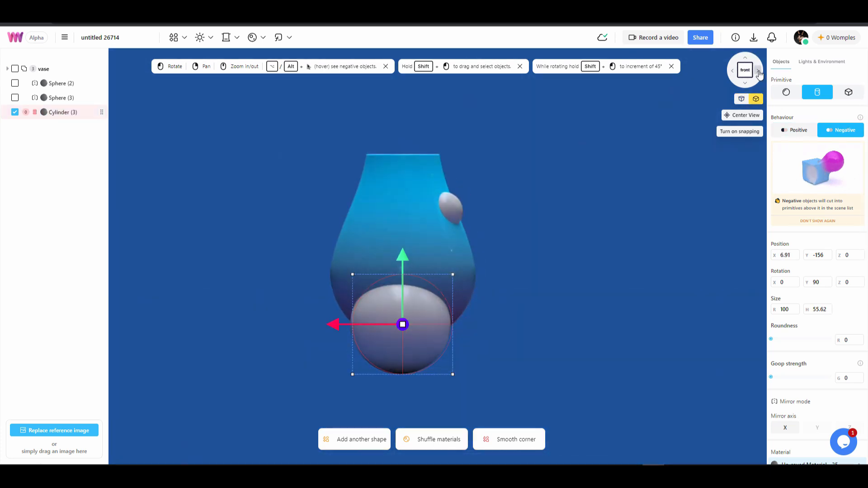
{"action": "left_click", "coordinate": [757, 69]}
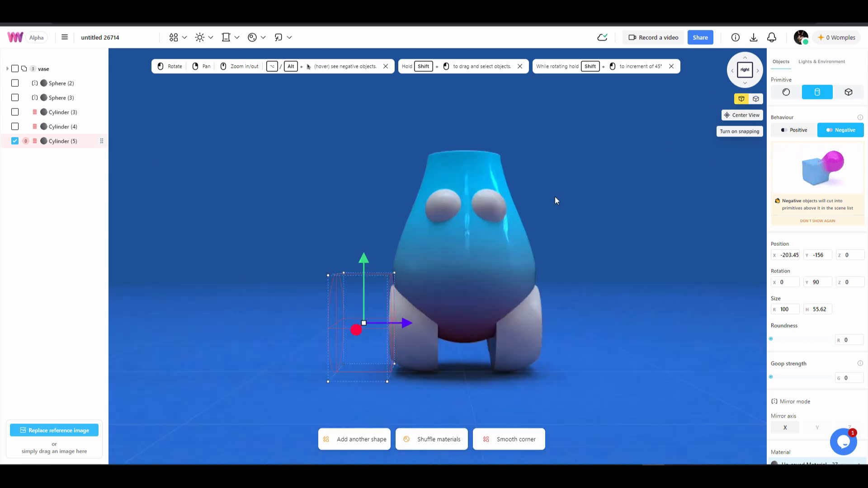
Make the small eye sphere Negative to carve sockets, then duplicate a sphere for particles.
{"action": "left_click_drag", "start_coordinate": [556, 201], "coordinate": [581, 220]}
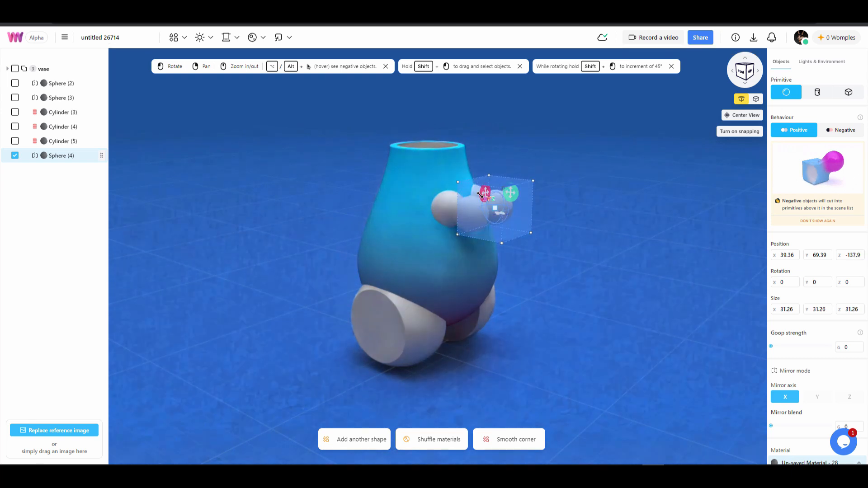
{"action": "left_click", "coordinate": [840, 130]}
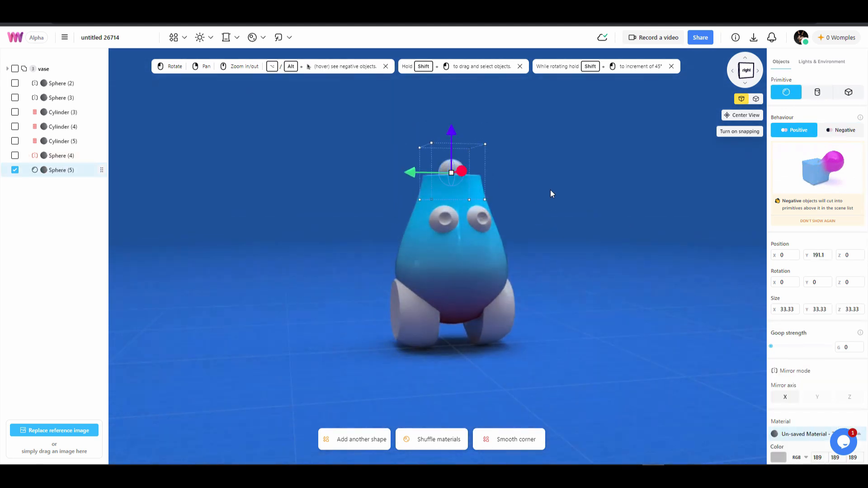
{"action": "key", "text": "ctrl+d"}
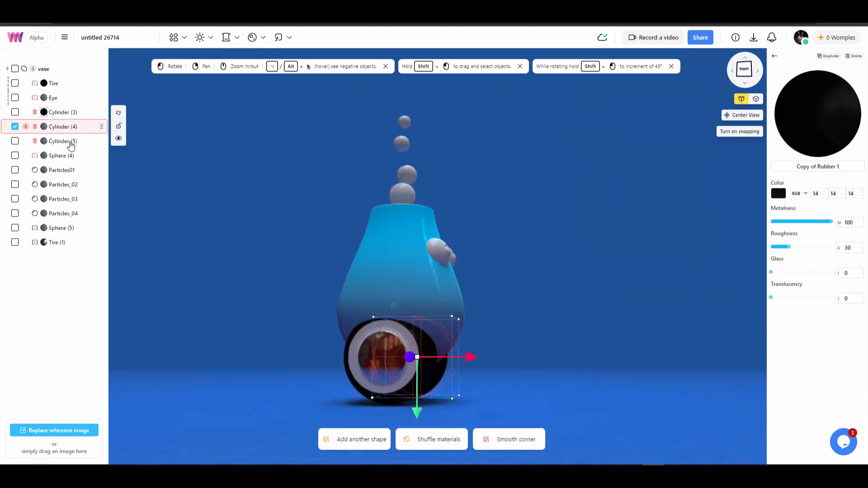
Select the other wheel cylinder, then review the Download 3D model options without exporting.
{"action": "left_click", "coordinate": [53, 97]}
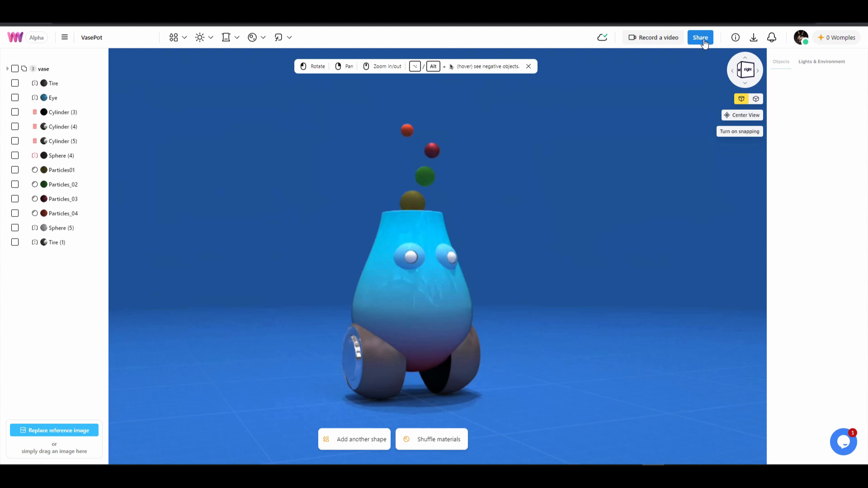
{"action": "left_click", "coordinate": [699, 37]}
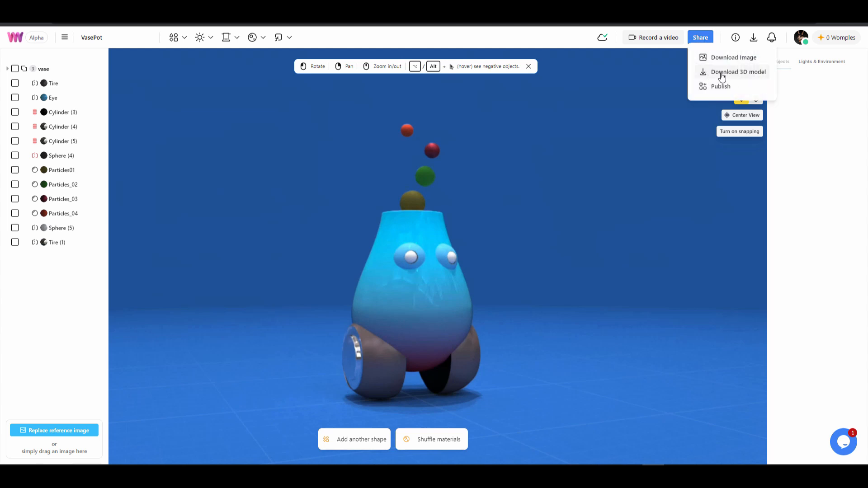
{"action": "left_click", "coordinate": [738, 71]}
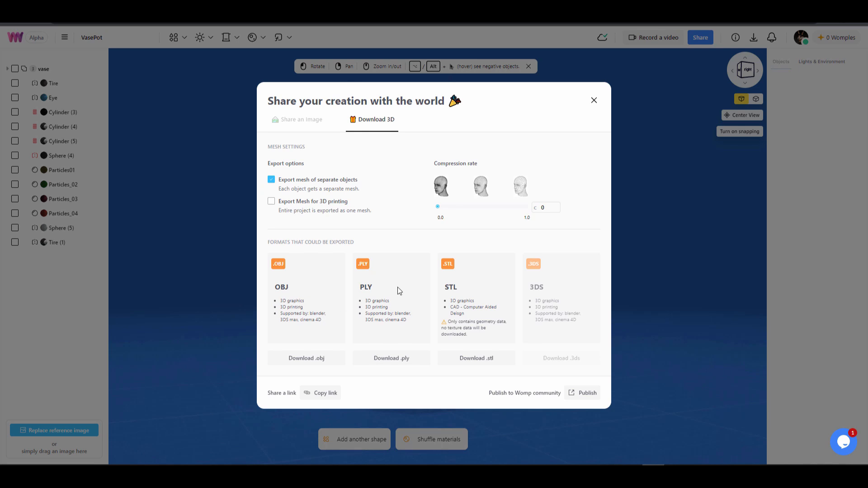
{"action": "mouse_move", "coordinate": [556, 310]}
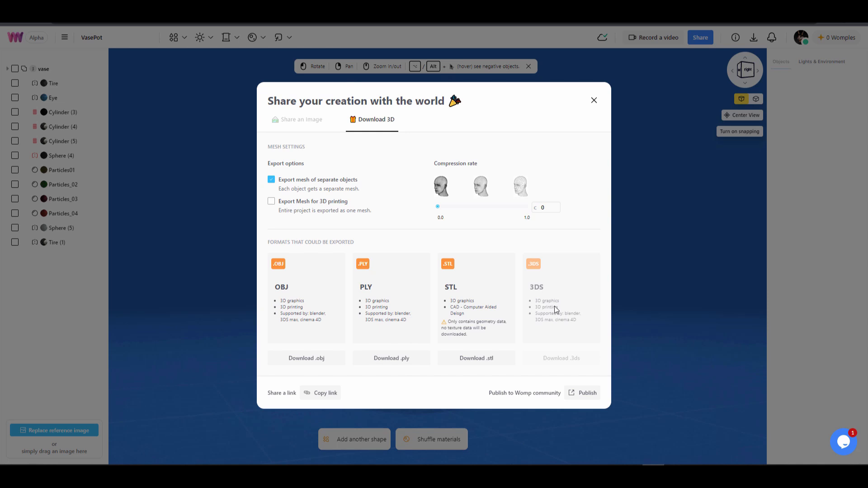
{"action": "mouse_move", "coordinate": [334, 378]}
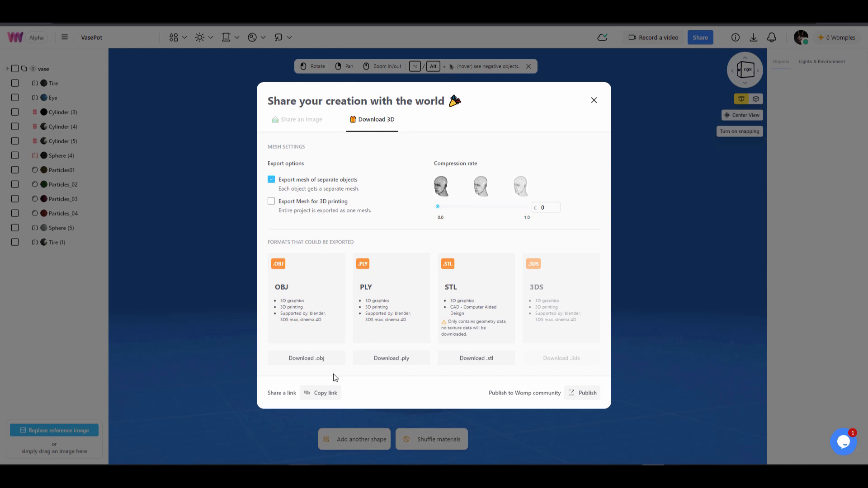
{"action": "mouse_move", "coordinate": [356, 398]}
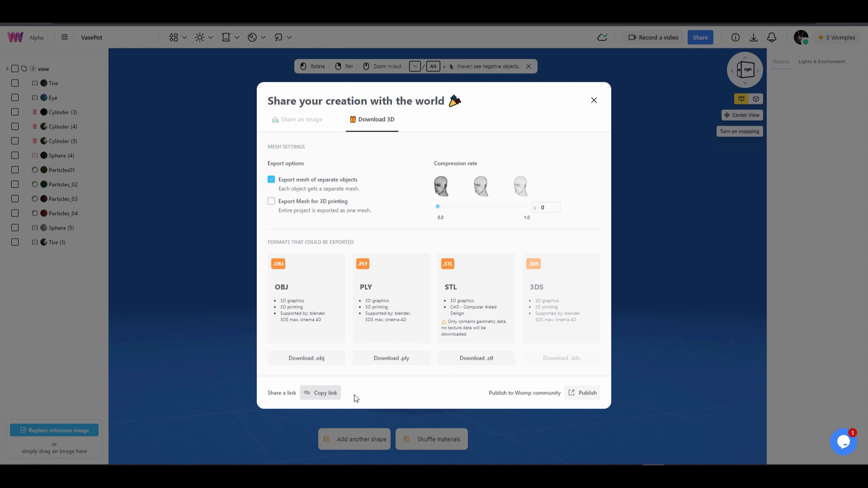
{"action": "mouse_move", "coordinate": [569, 406]}
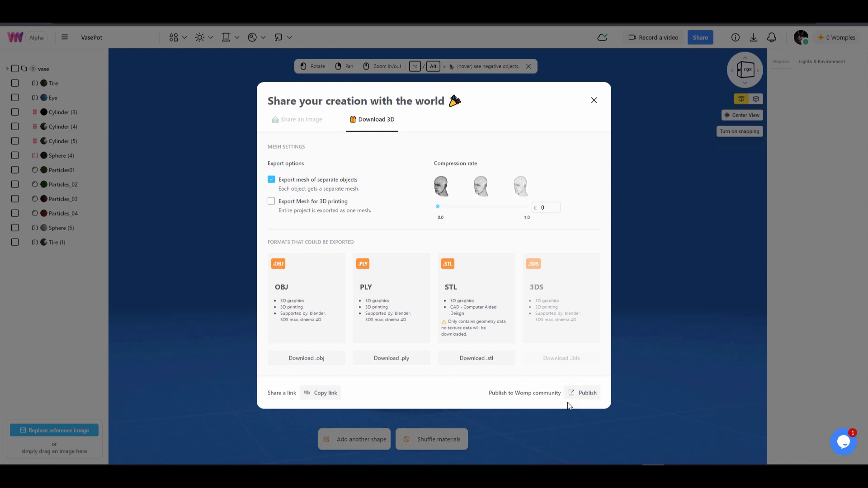
{"action": "left_click", "coordinate": [594, 100]}
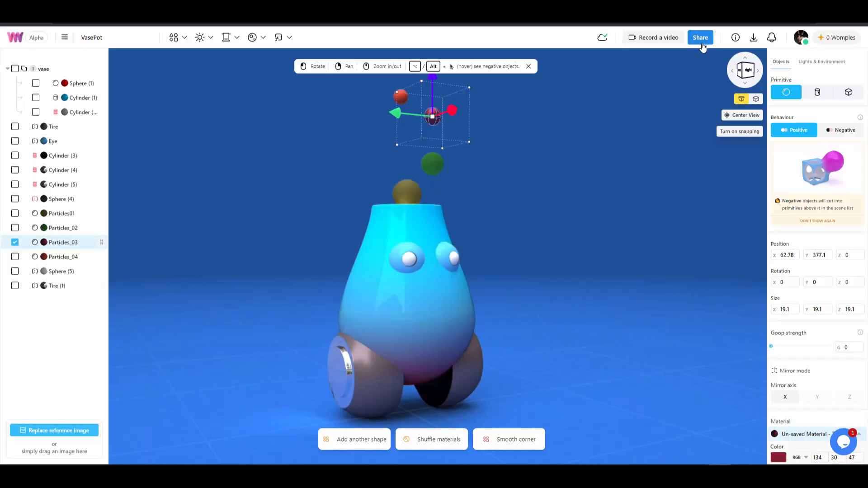
Review the rendered-image download sizes, then close Share and choose Publish.
{"action": "left_click", "coordinate": [700, 37]}
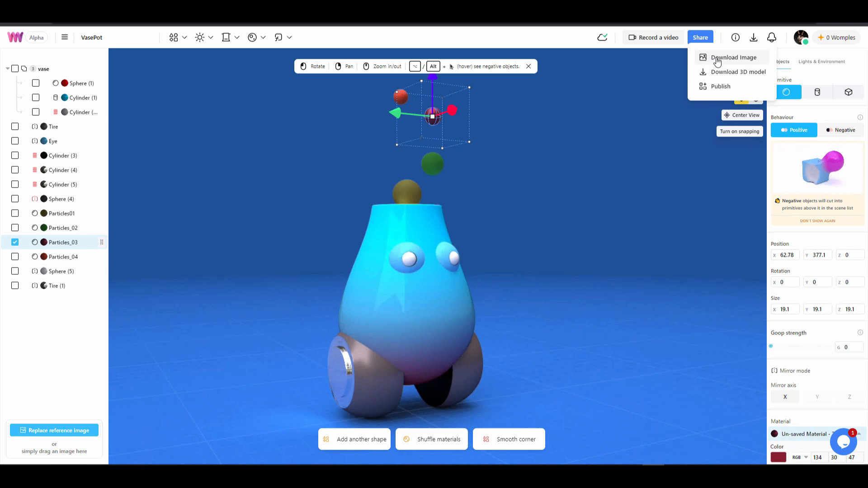
{"action": "left_click", "coordinate": [734, 57]}
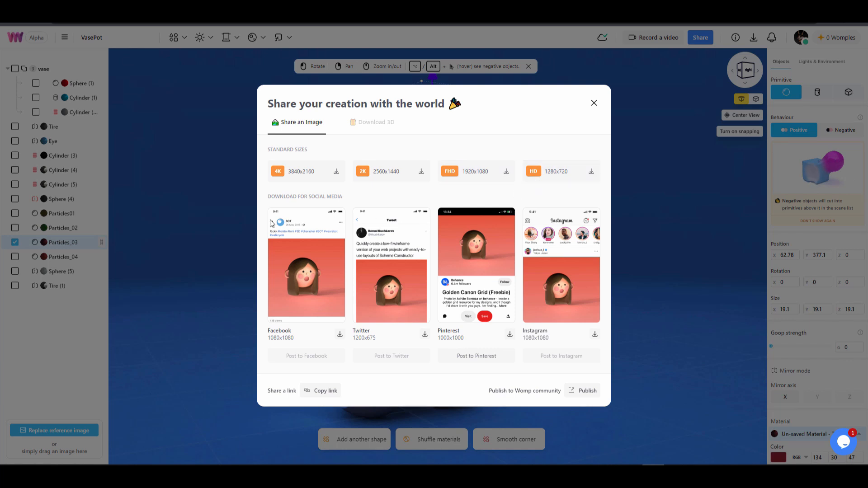
{"action": "mouse_move", "coordinate": [295, 205]}
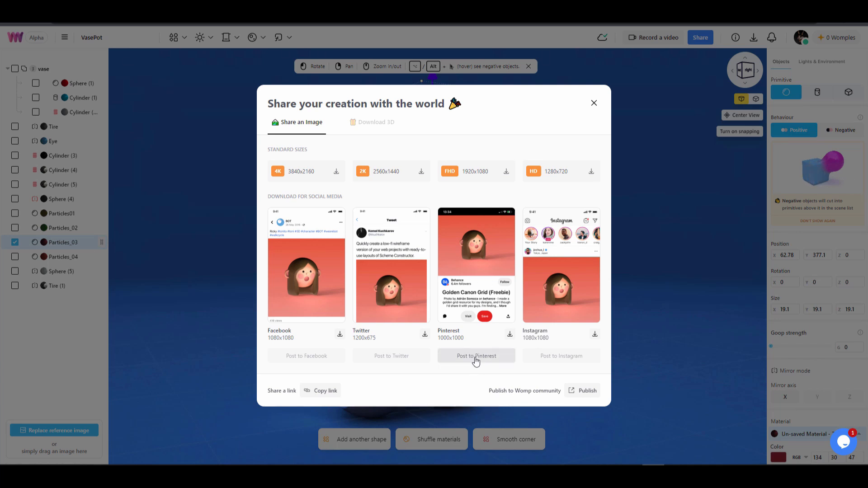
{"action": "mouse_move", "coordinate": [637, 222]}
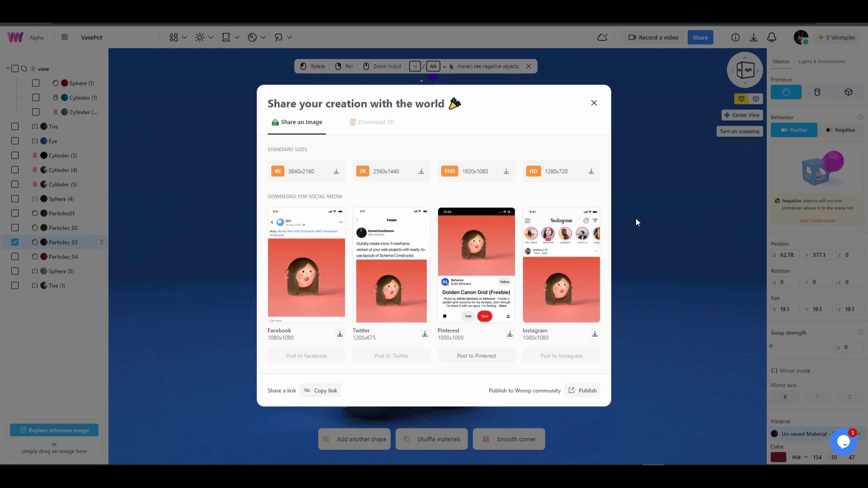
{"action": "left_click", "coordinate": [700, 37]}
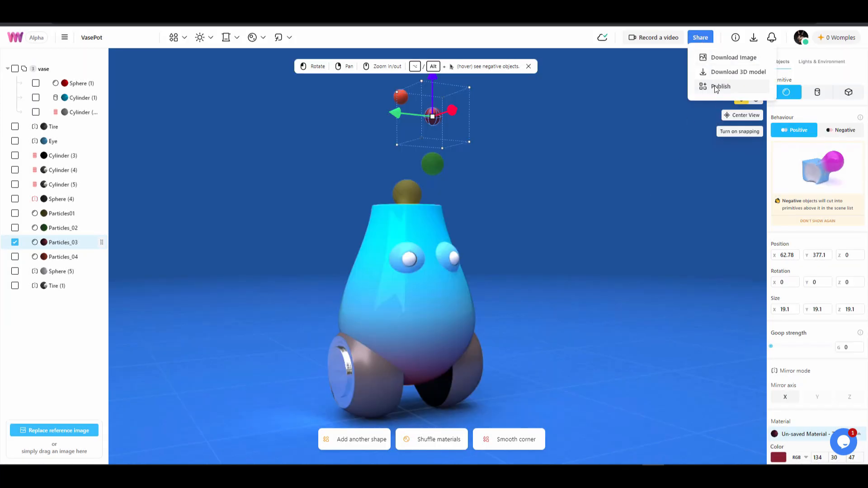
{"action": "left_click", "coordinate": [720, 87]}
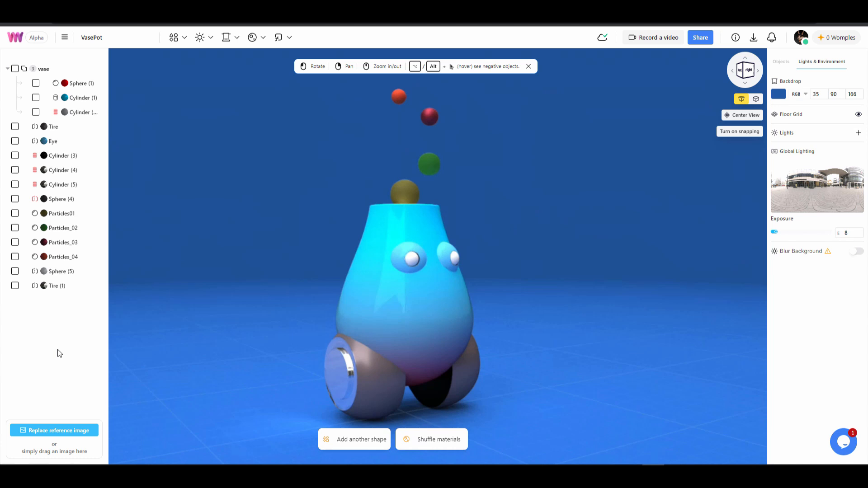
{"action": "mouse_move", "coordinate": [293, 304]}
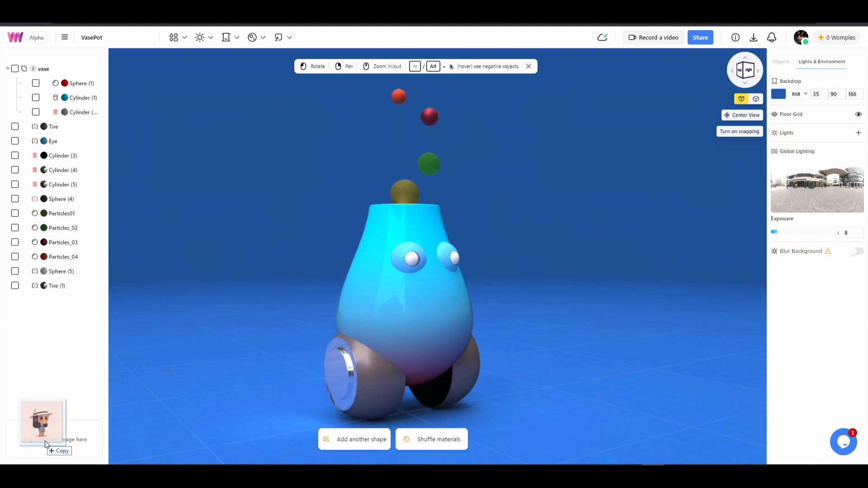
Load Cute.jpg from Local Disk C: as the reference image and lower its opacity.
{"action": "left_click", "coordinate": [42, 420]}
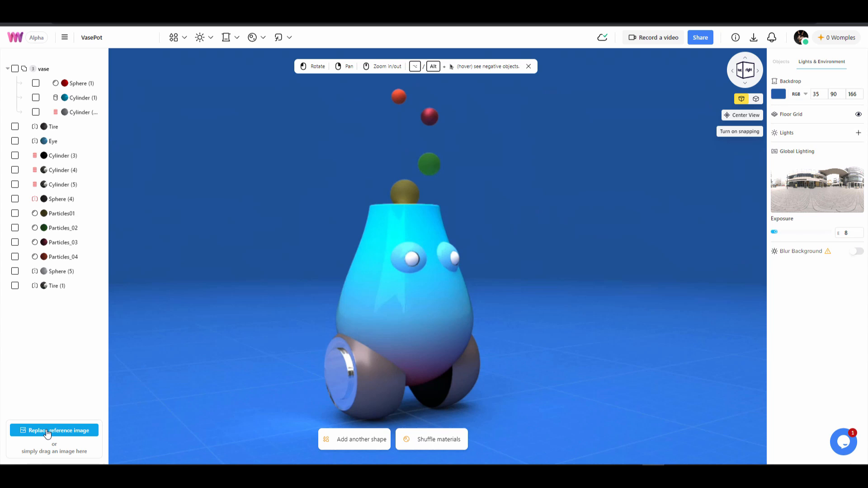
{"action": "left_click", "coordinate": [55, 431]}
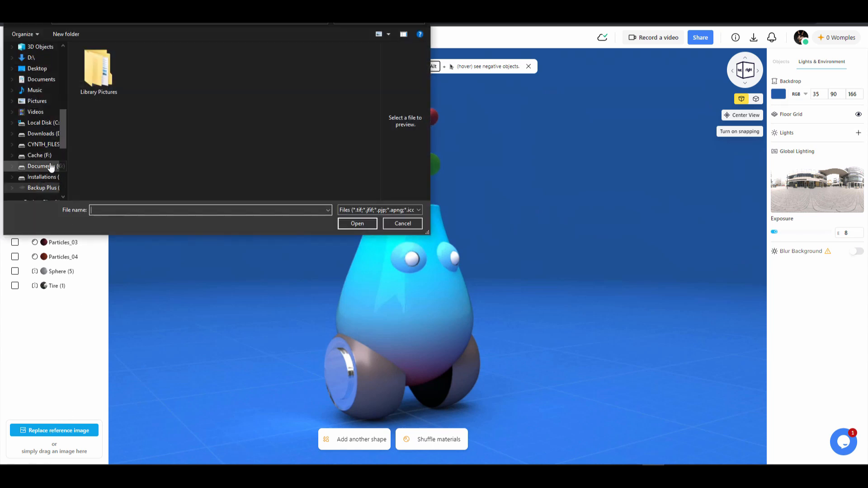
{"action": "left_click", "coordinate": [43, 123]}
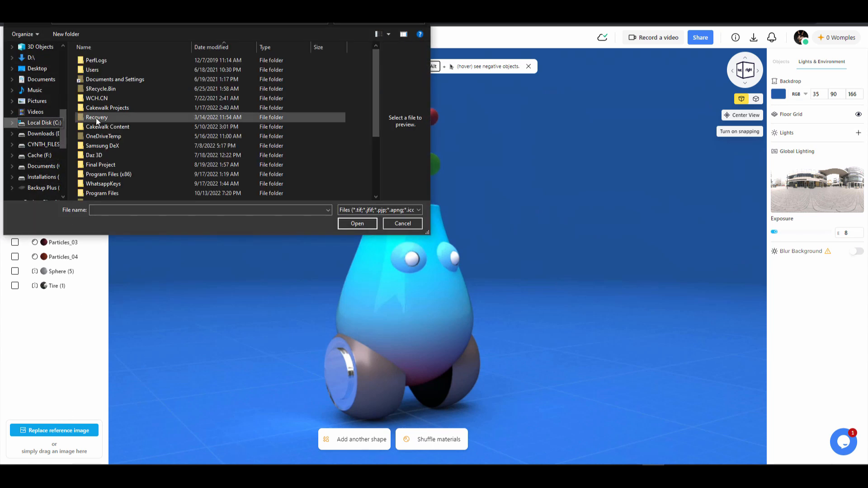
{"action": "left_click", "coordinate": [96, 195]}
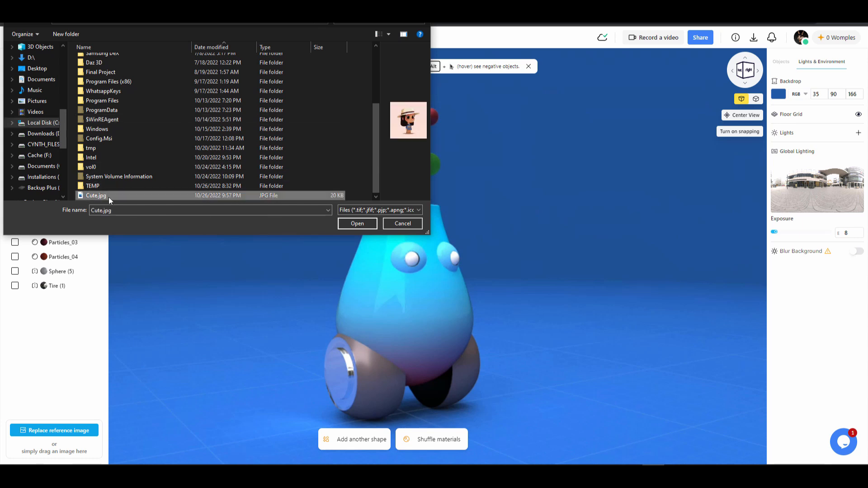
{"action": "left_click", "coordinate": [357, 224]}
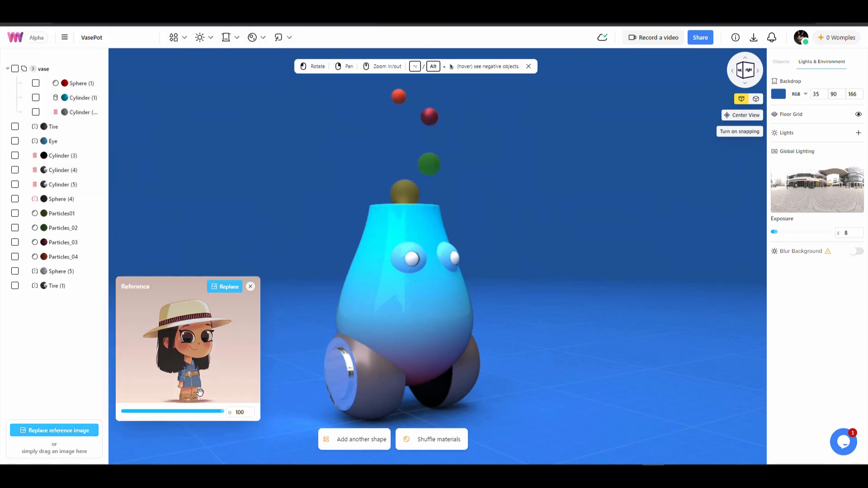
{"action": "left_click", "coordinate": [250, 286]}
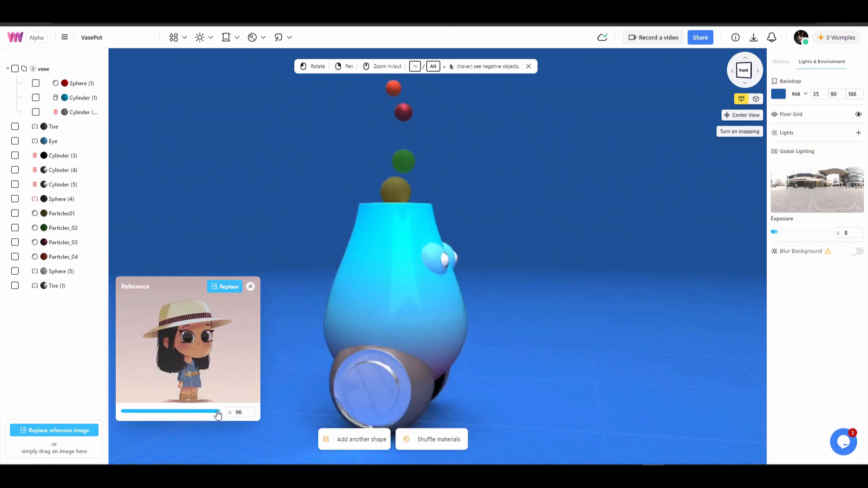
{"action": "left_click_drag", "start_coordinate": [217, 412], "coordinate": [160, 412]}
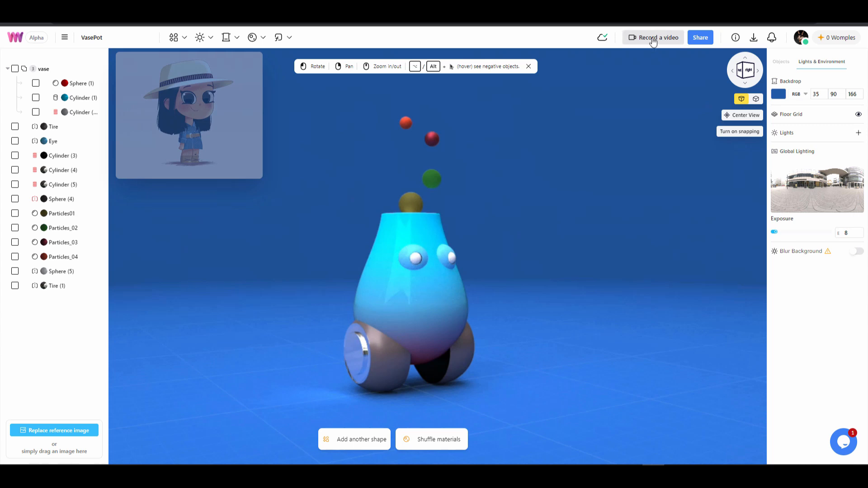
Start a viewport video recording and try the kloppenheim and schadowplatz lighting environments.
{"action": "left_click", "coordinate": [652, 37]}
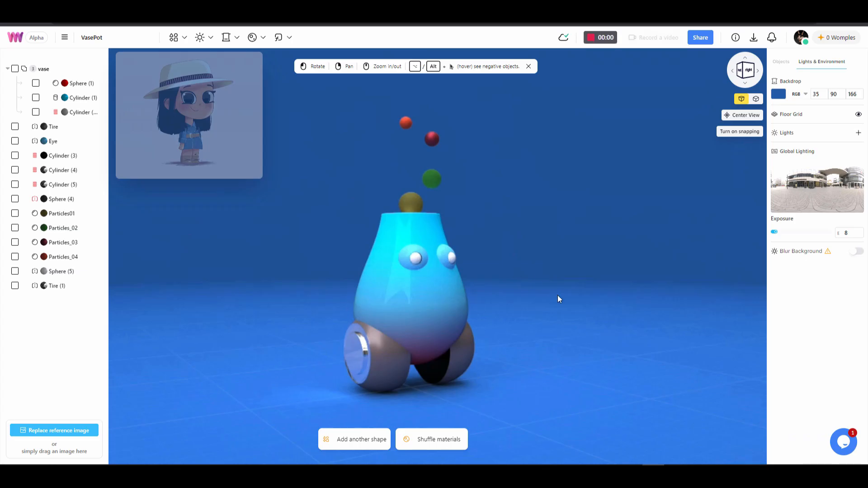
{"action": "left_click", "coordinate": [200, 37]}
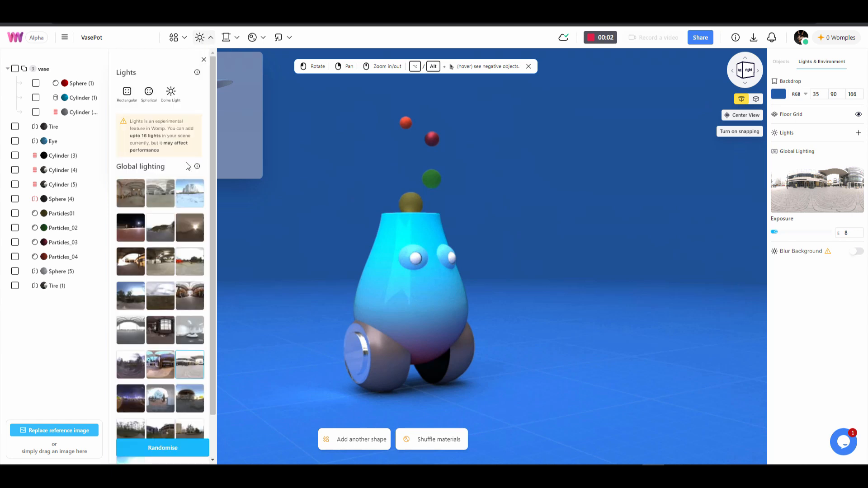
{"action": "left_click", "coordinate": [160, 296]}
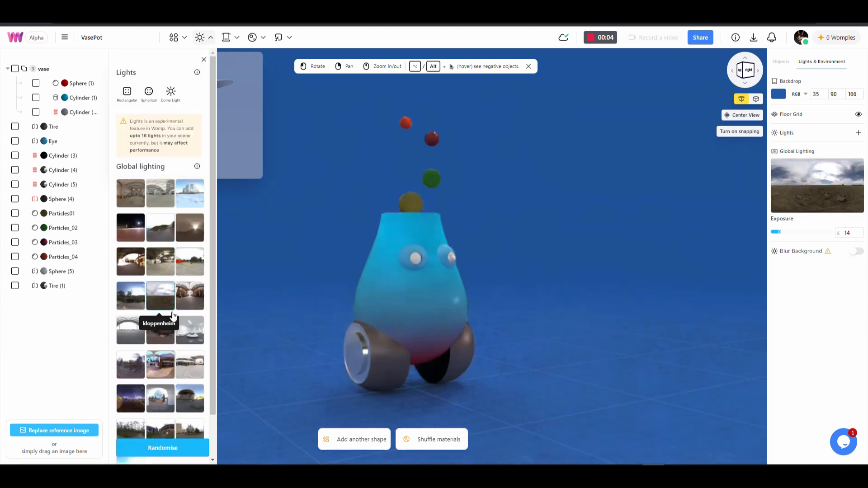
{"action": "left_click", "coordinate": [190, 365]}
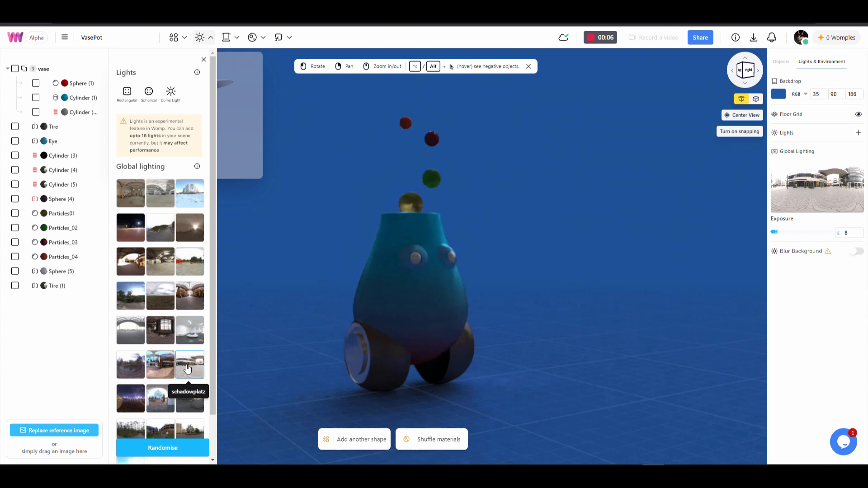
{"action": "left_click", "coordinate": [190, 365]}
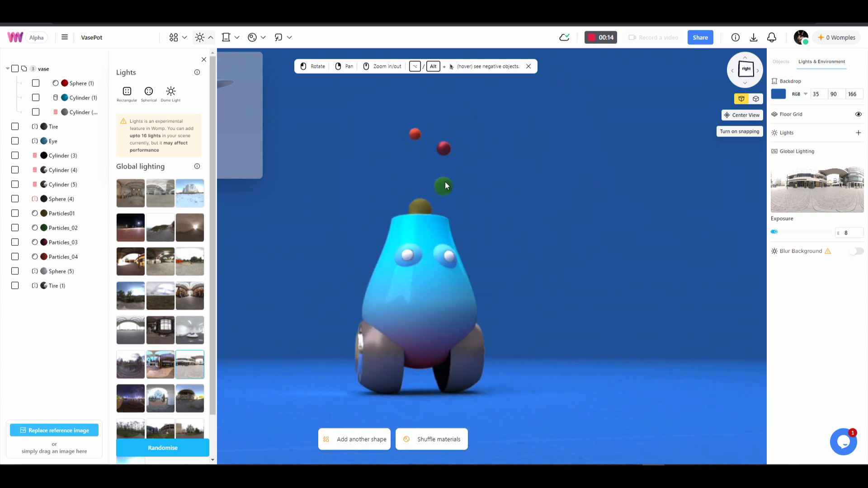
Select and reposition two floating particle spheres, then stop the recording.
{"action": "left_click", "coordinate": [444, 184]}
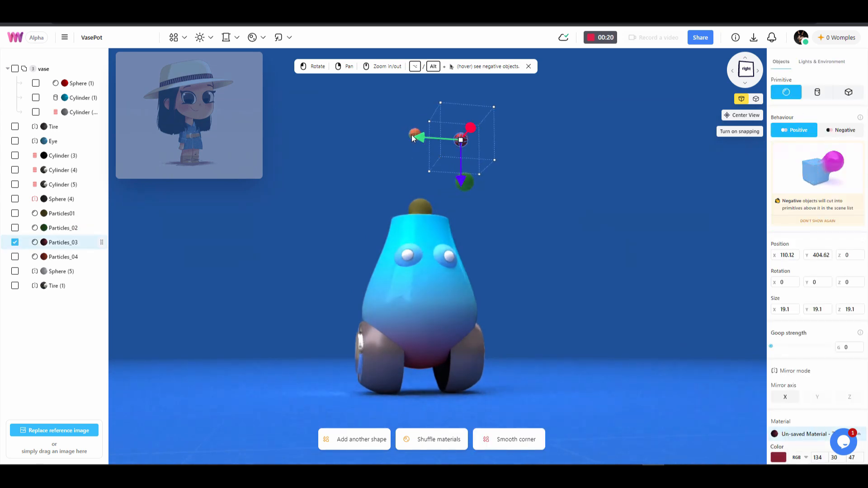
{"action": "left_click", "coordinate": [63, 257]}
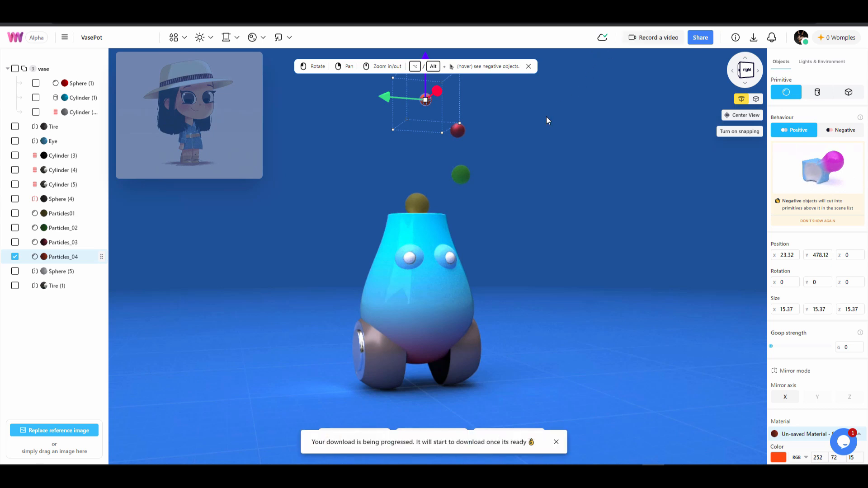
{"action": "left_click", "coordinate": [657, 37]}
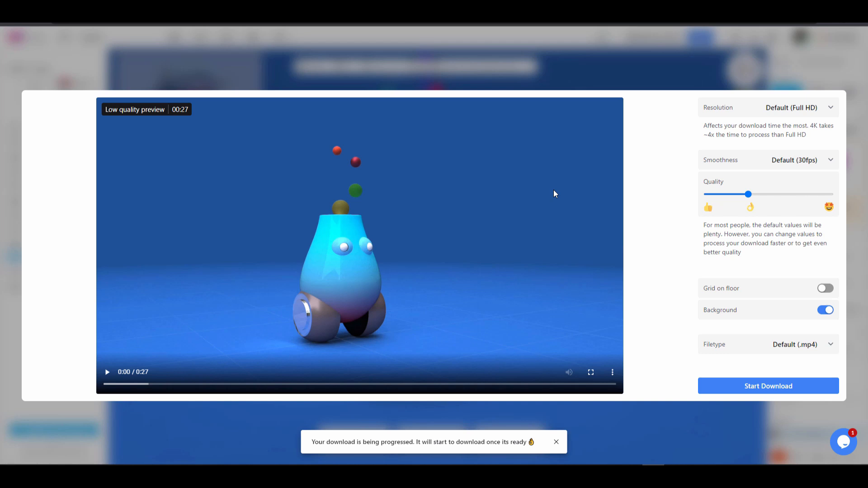
Play the clip's low-quality preview, then delete the recording without rendering.
{"action": "left_click", "coordinate": [107, 372]}
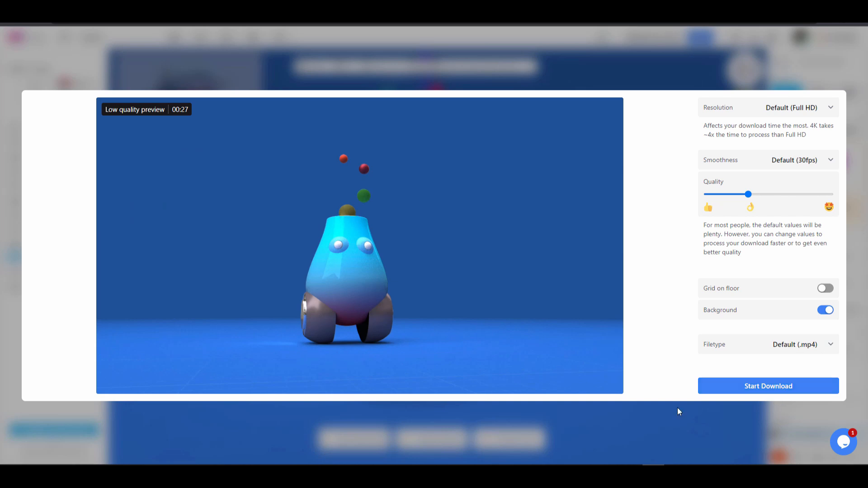
{"action": "mouse_move", "coordinate": [649, 437]}
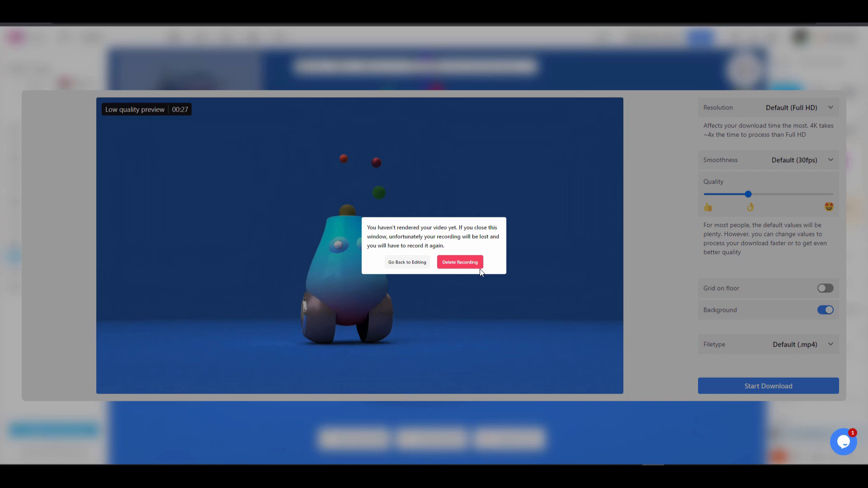
{"action": "left_click", "coordinate": [459, 262]}
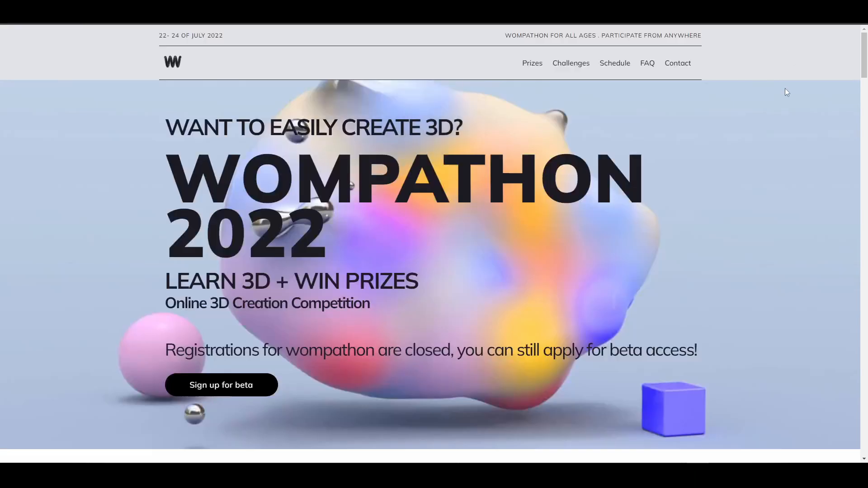
Scroll the Wompathon 2022 page down to the As seen on logos and tutorial video.
{"action": "scroll", "scroll_direction": "down", "scroll_amount": 3}
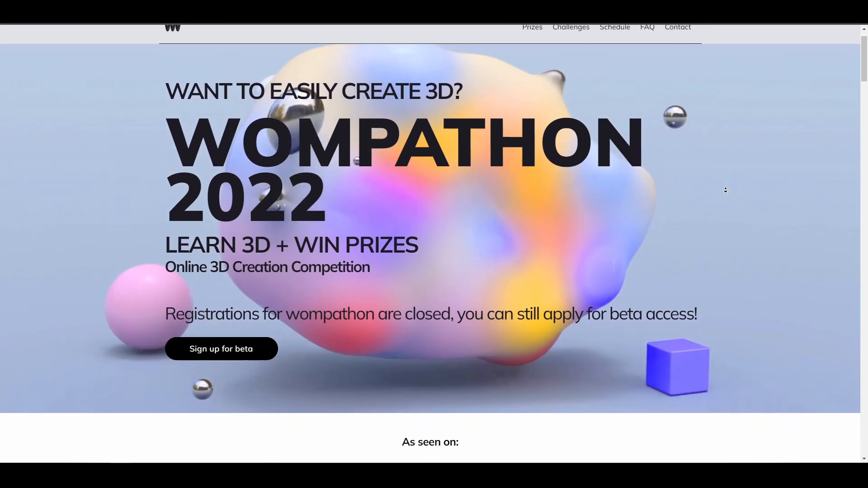
{"action": "scroll", "scroll_direction": "down", "scroll_amount": 3}
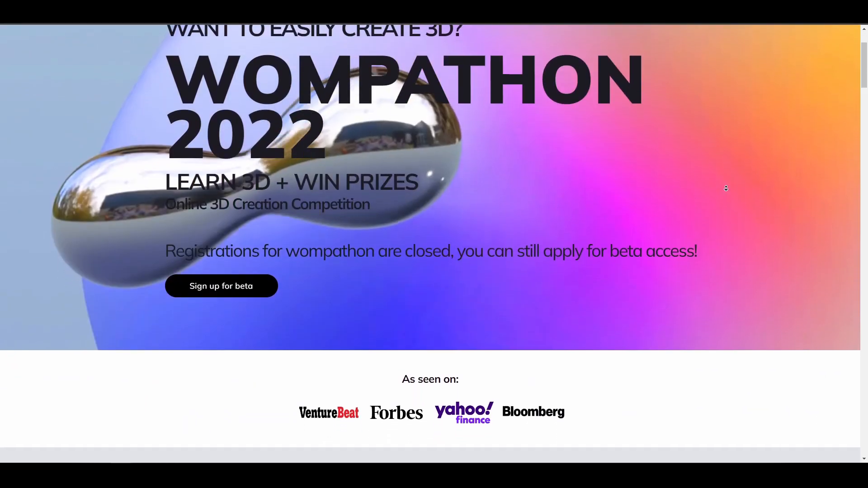
{"action": "scroll", "scroll_direction": "down", "scroll_amount": 3}
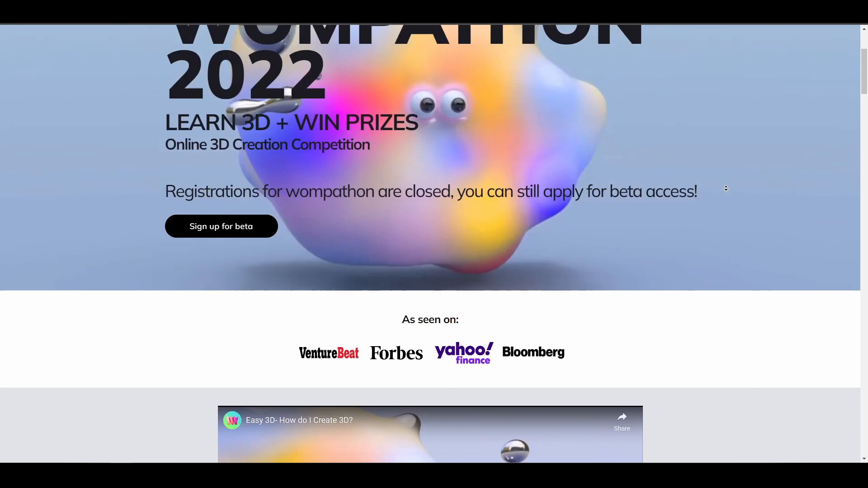
{"action": "scroll", "scroll_direction": "down", "scroll_amount": 3}
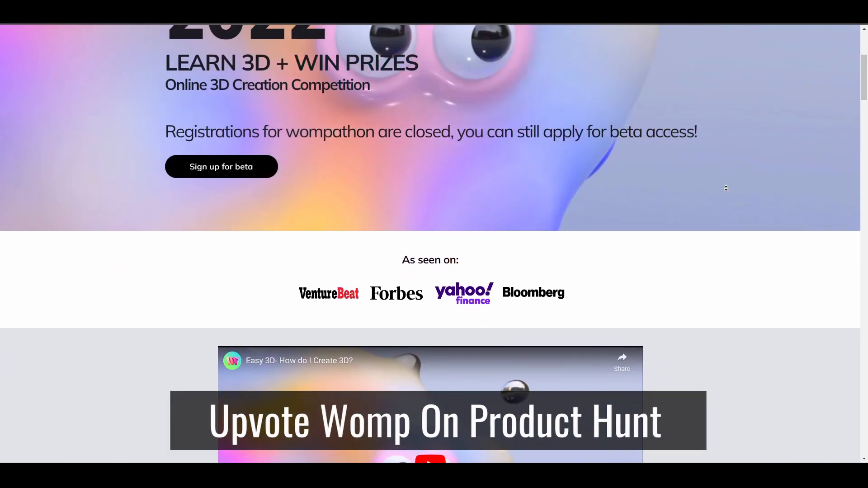
{"action": "scroll", "scroll_direction": "down", "scroll_amount": 3}
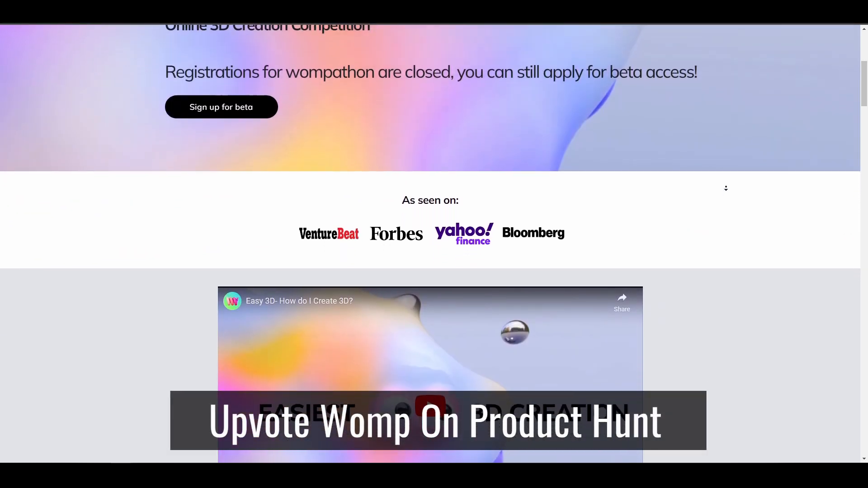